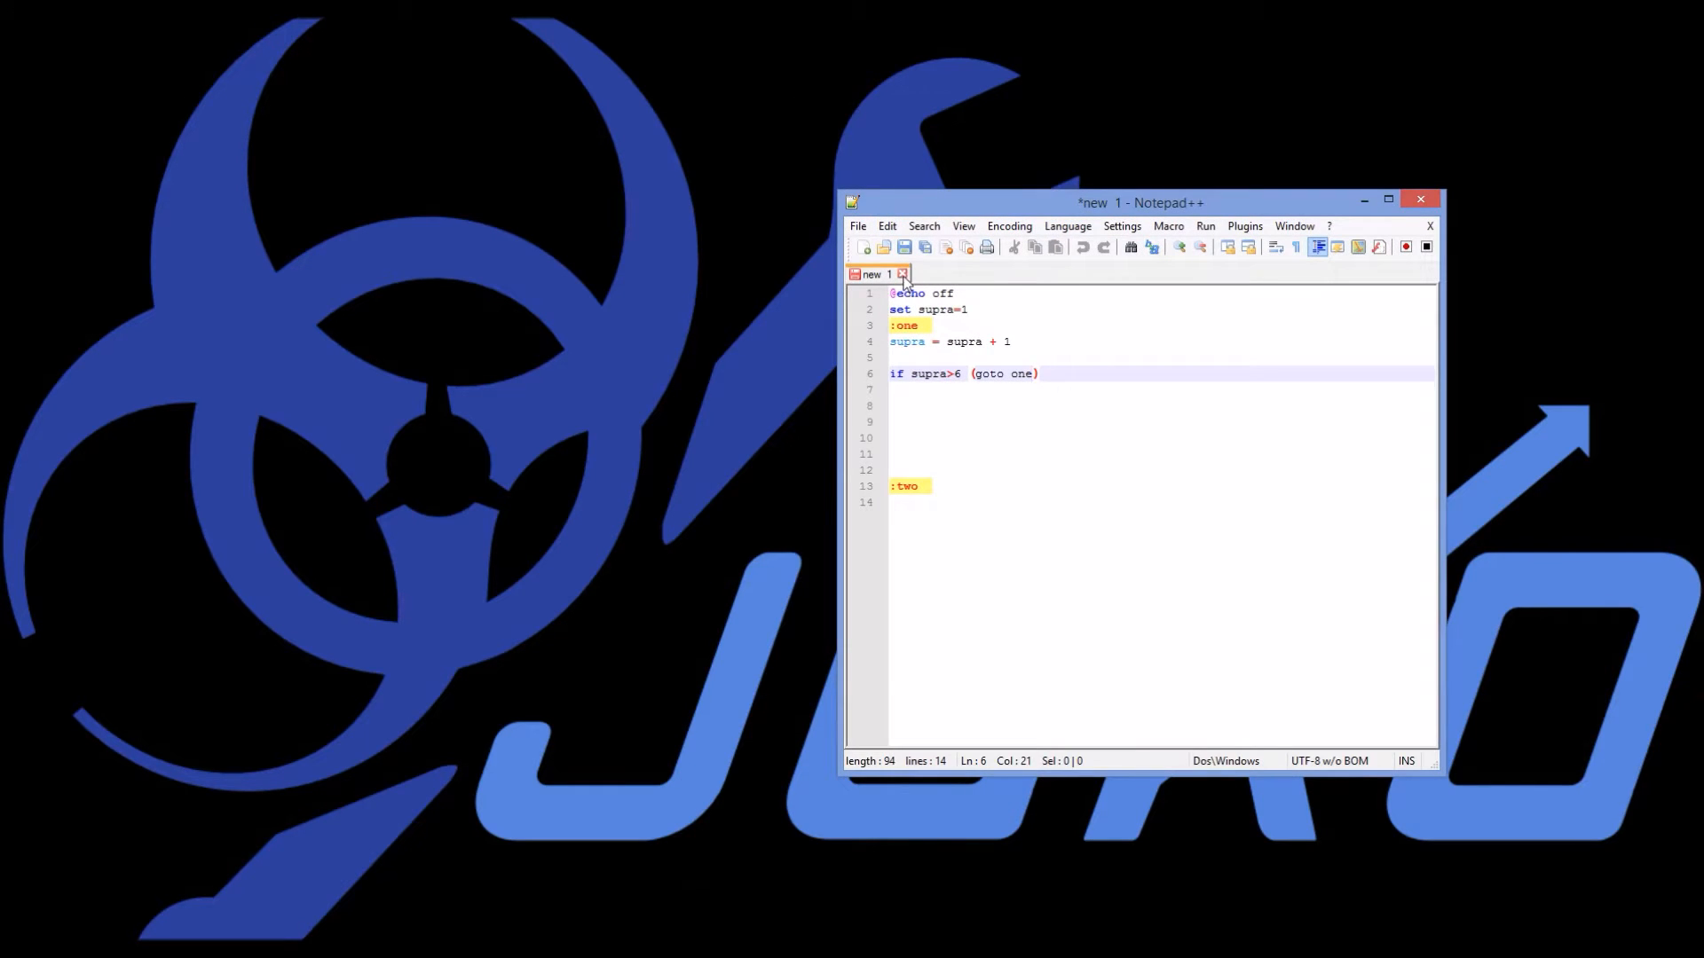
pyautogui.click(866, 247)
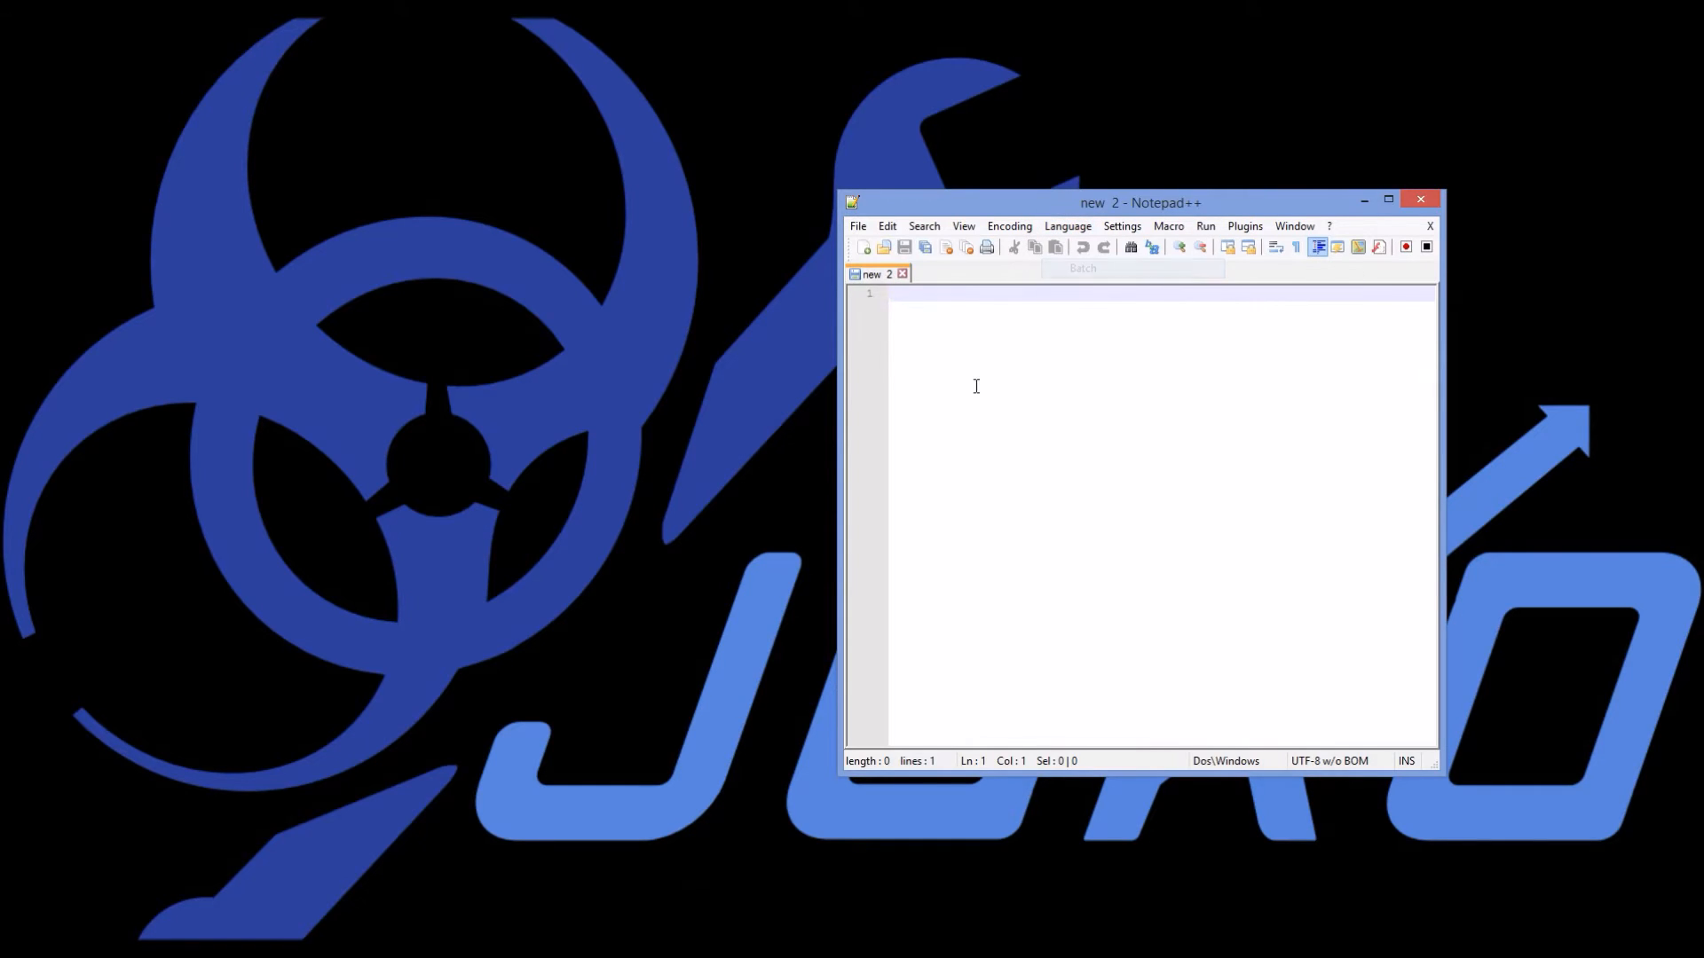
pyautogui.write('@e')
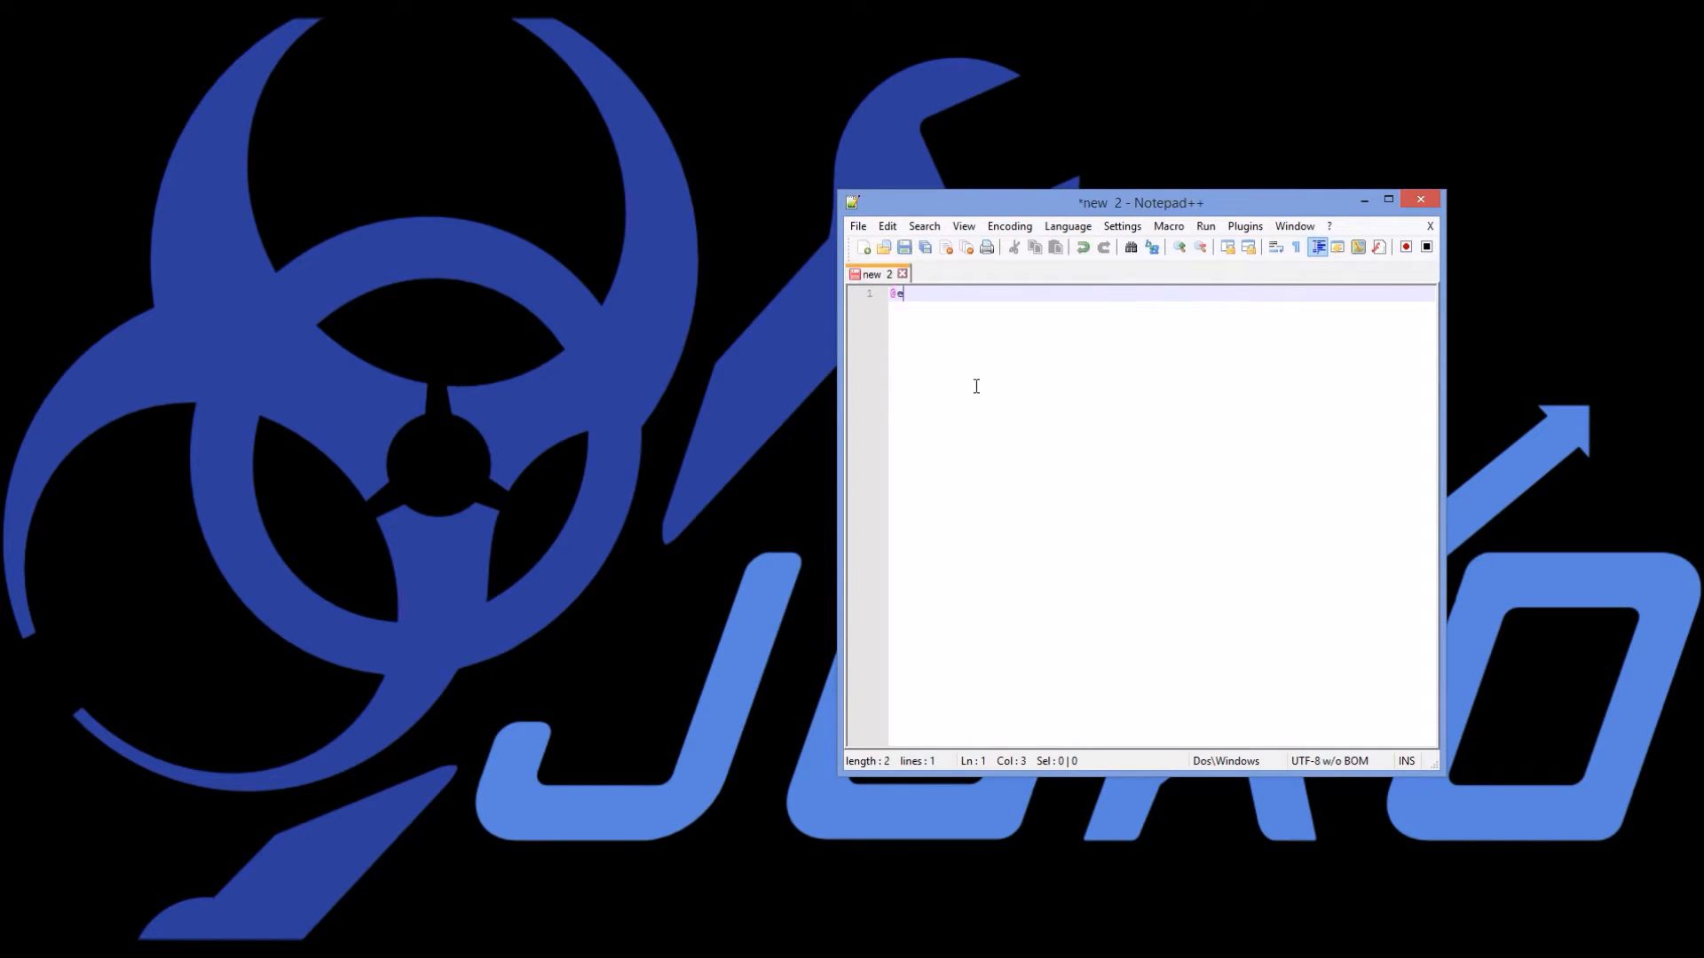
pyautogui.write('cho off')
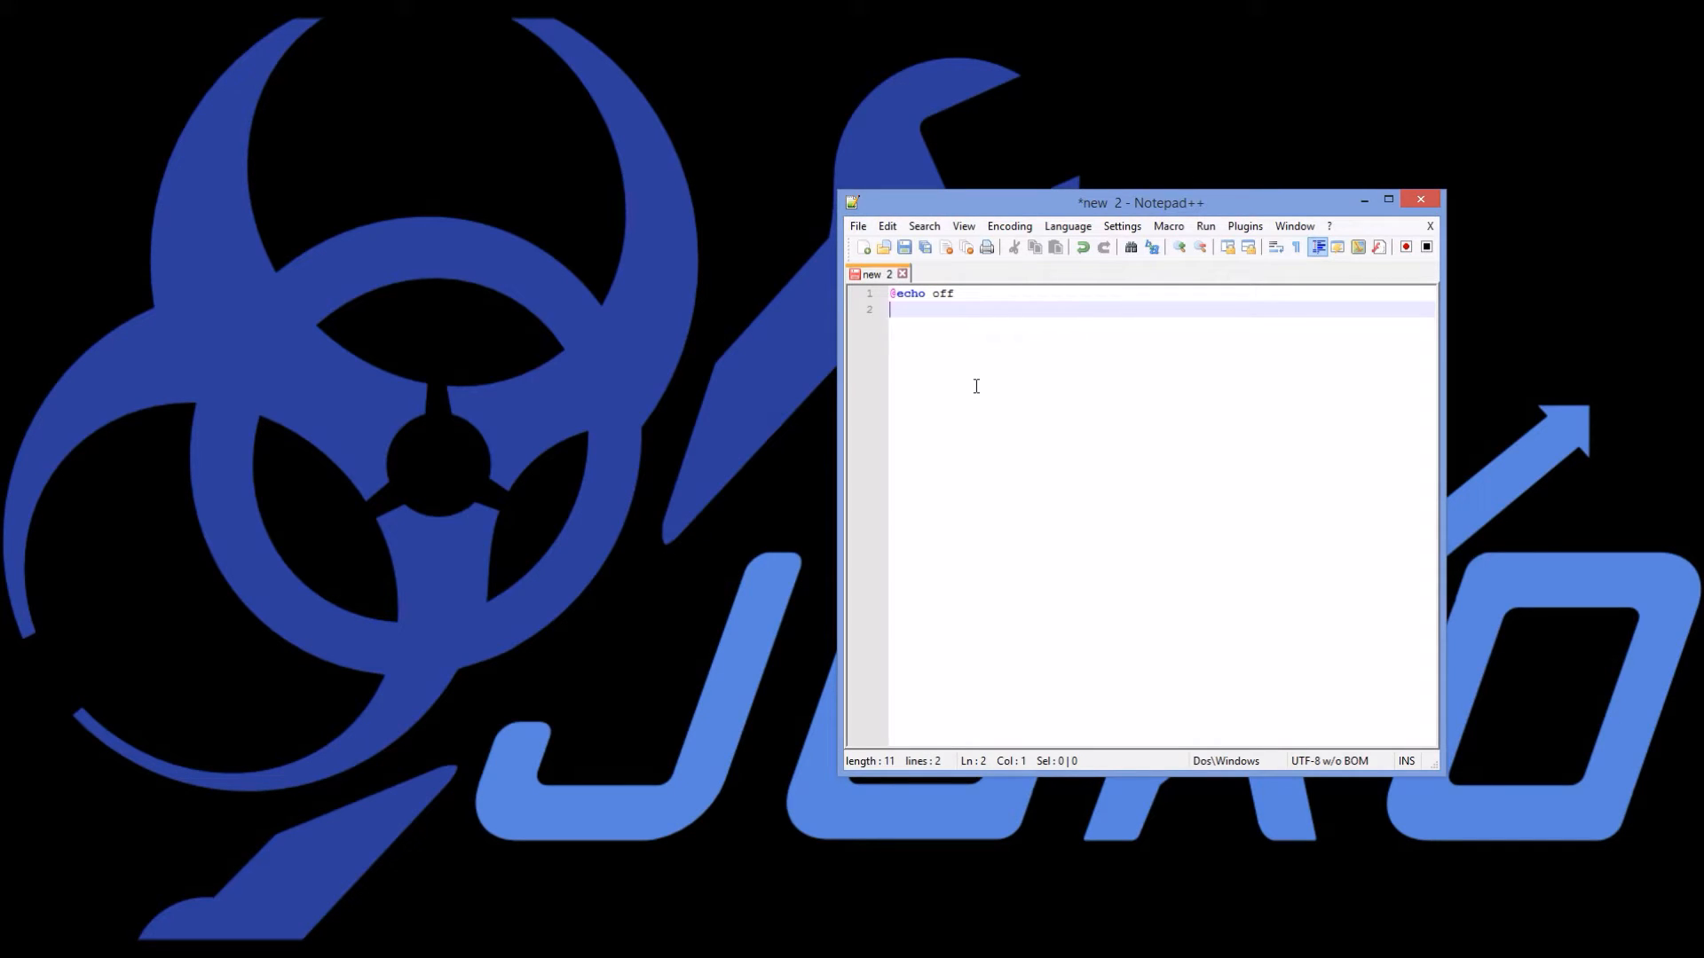
pyautogui.press('Enter')
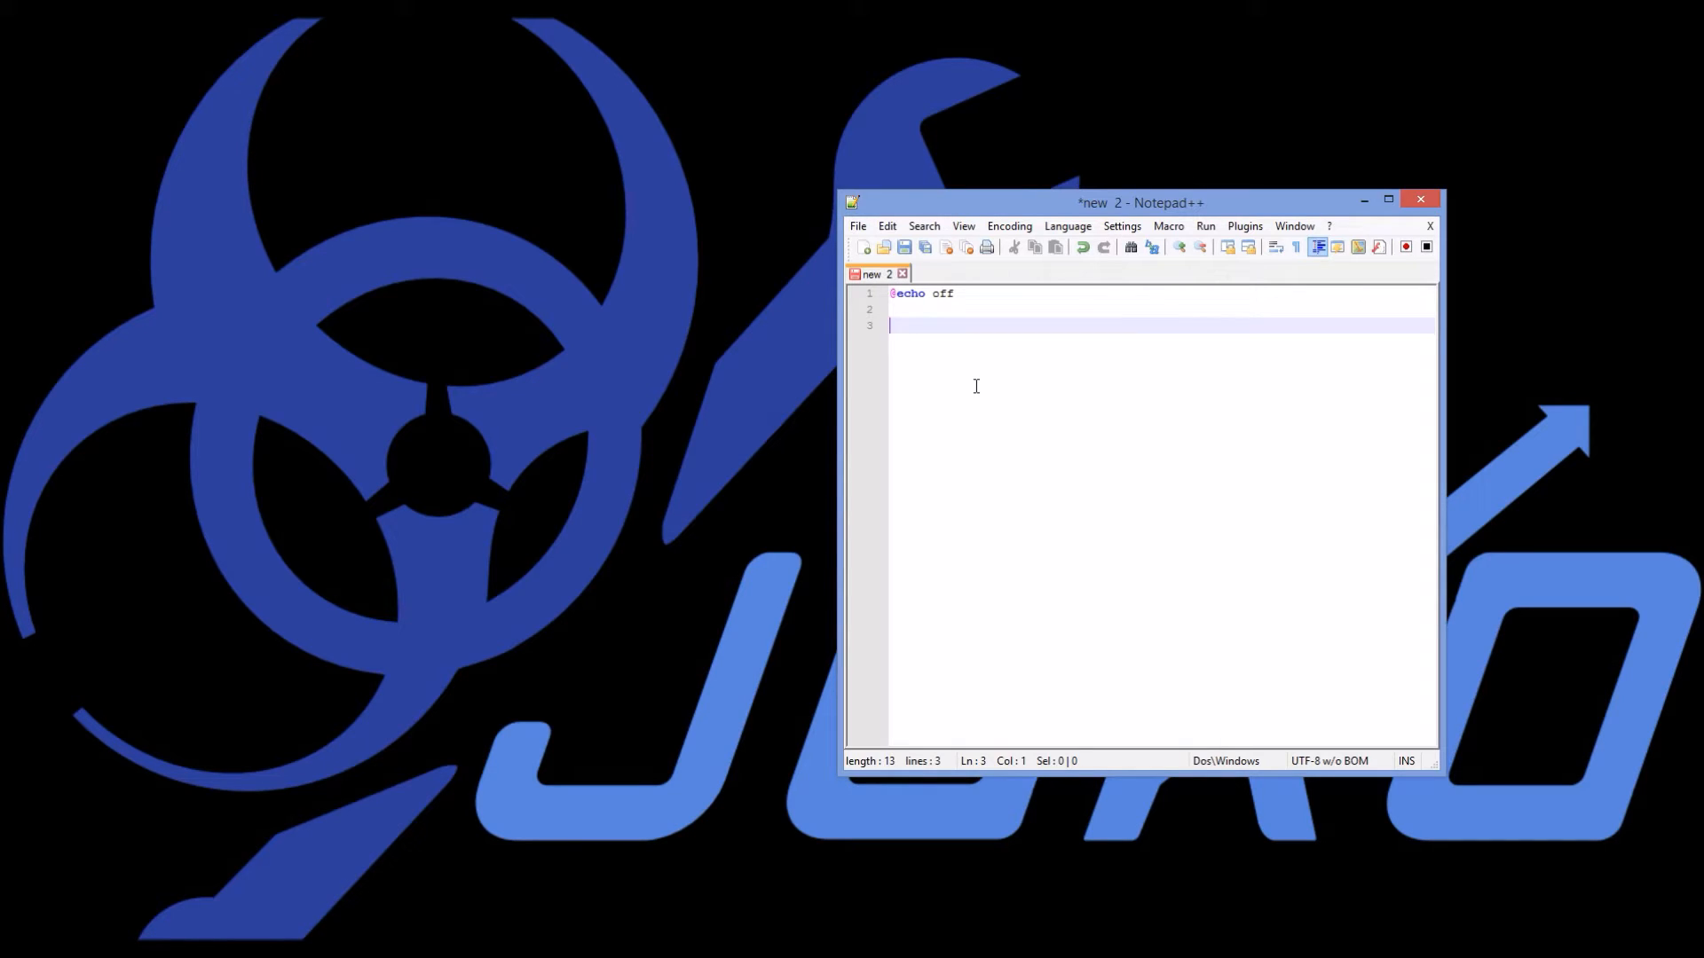
pyautogui.write('echo hello!')
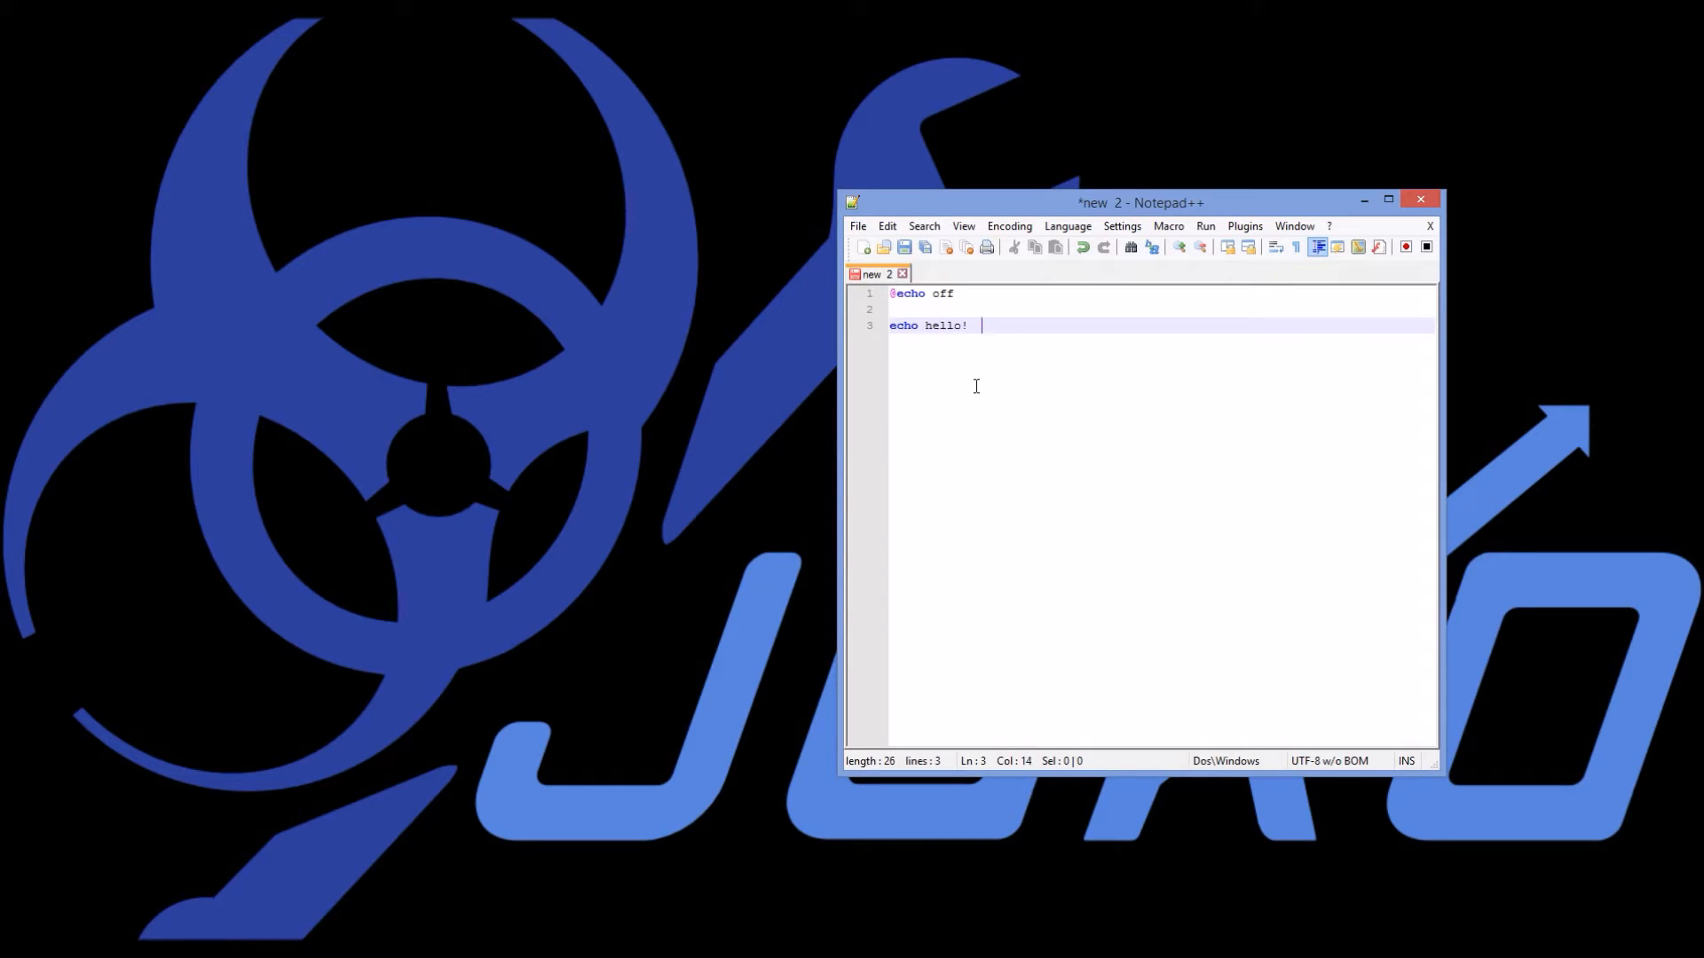
pyautogui.write('How are ou?')
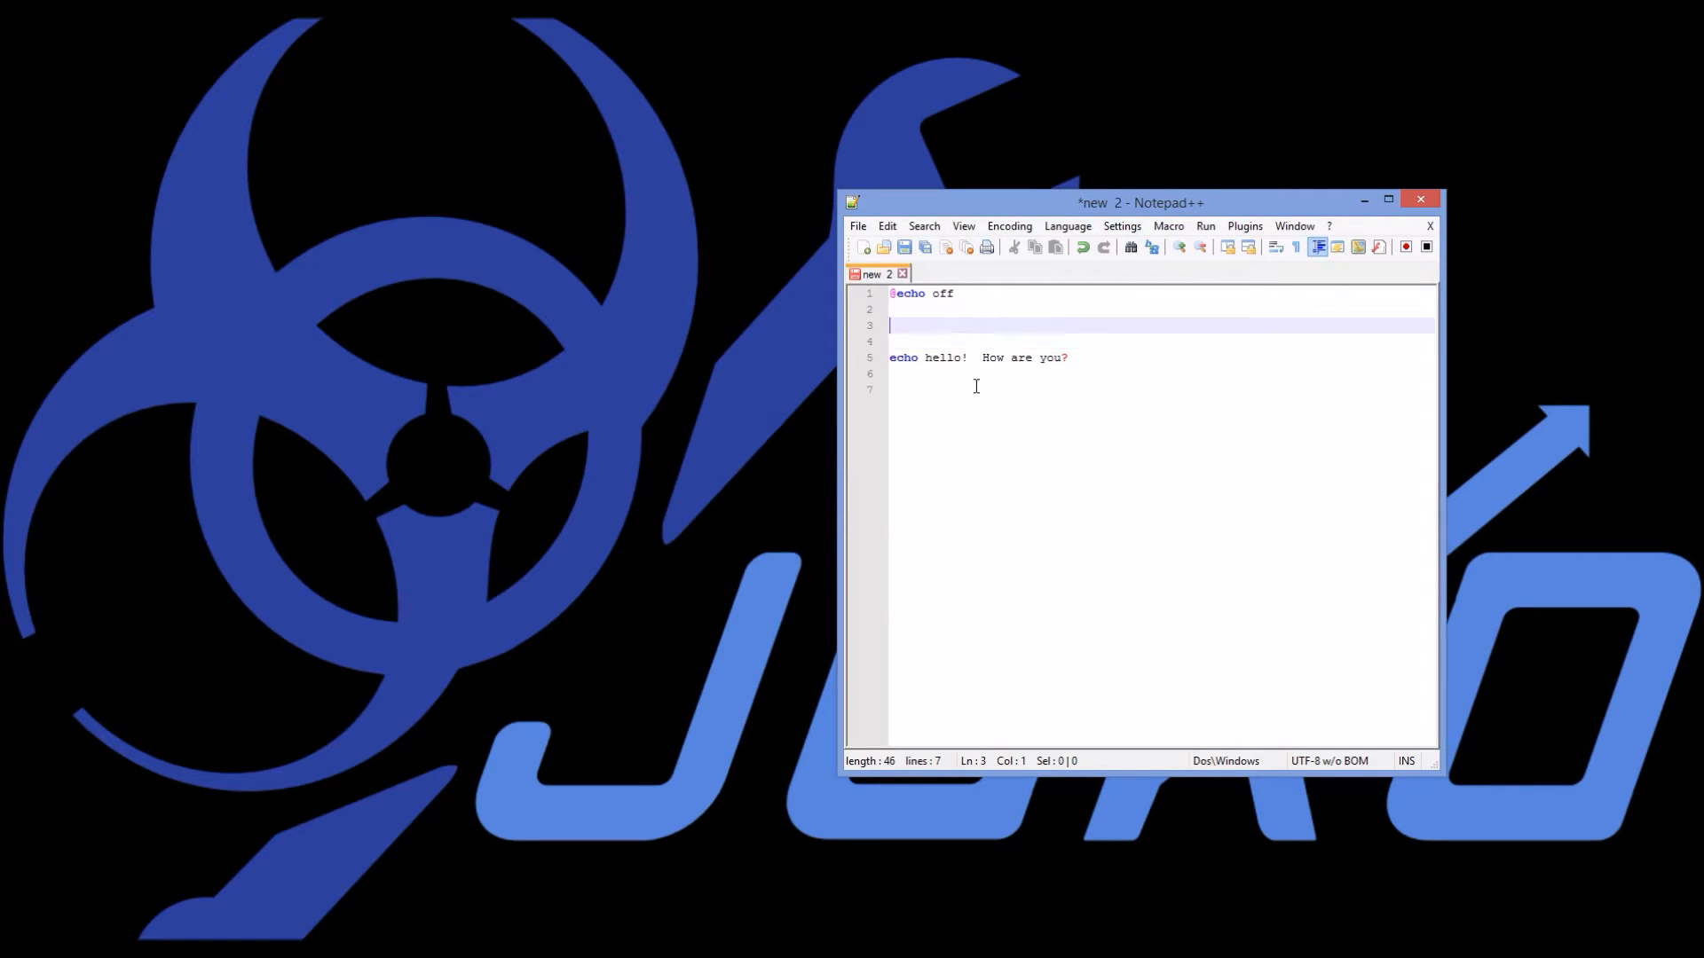
# - Add labels :one above the greeting, :two and :three below, and 'goto three' after the greeting
pyautogui.write(':')
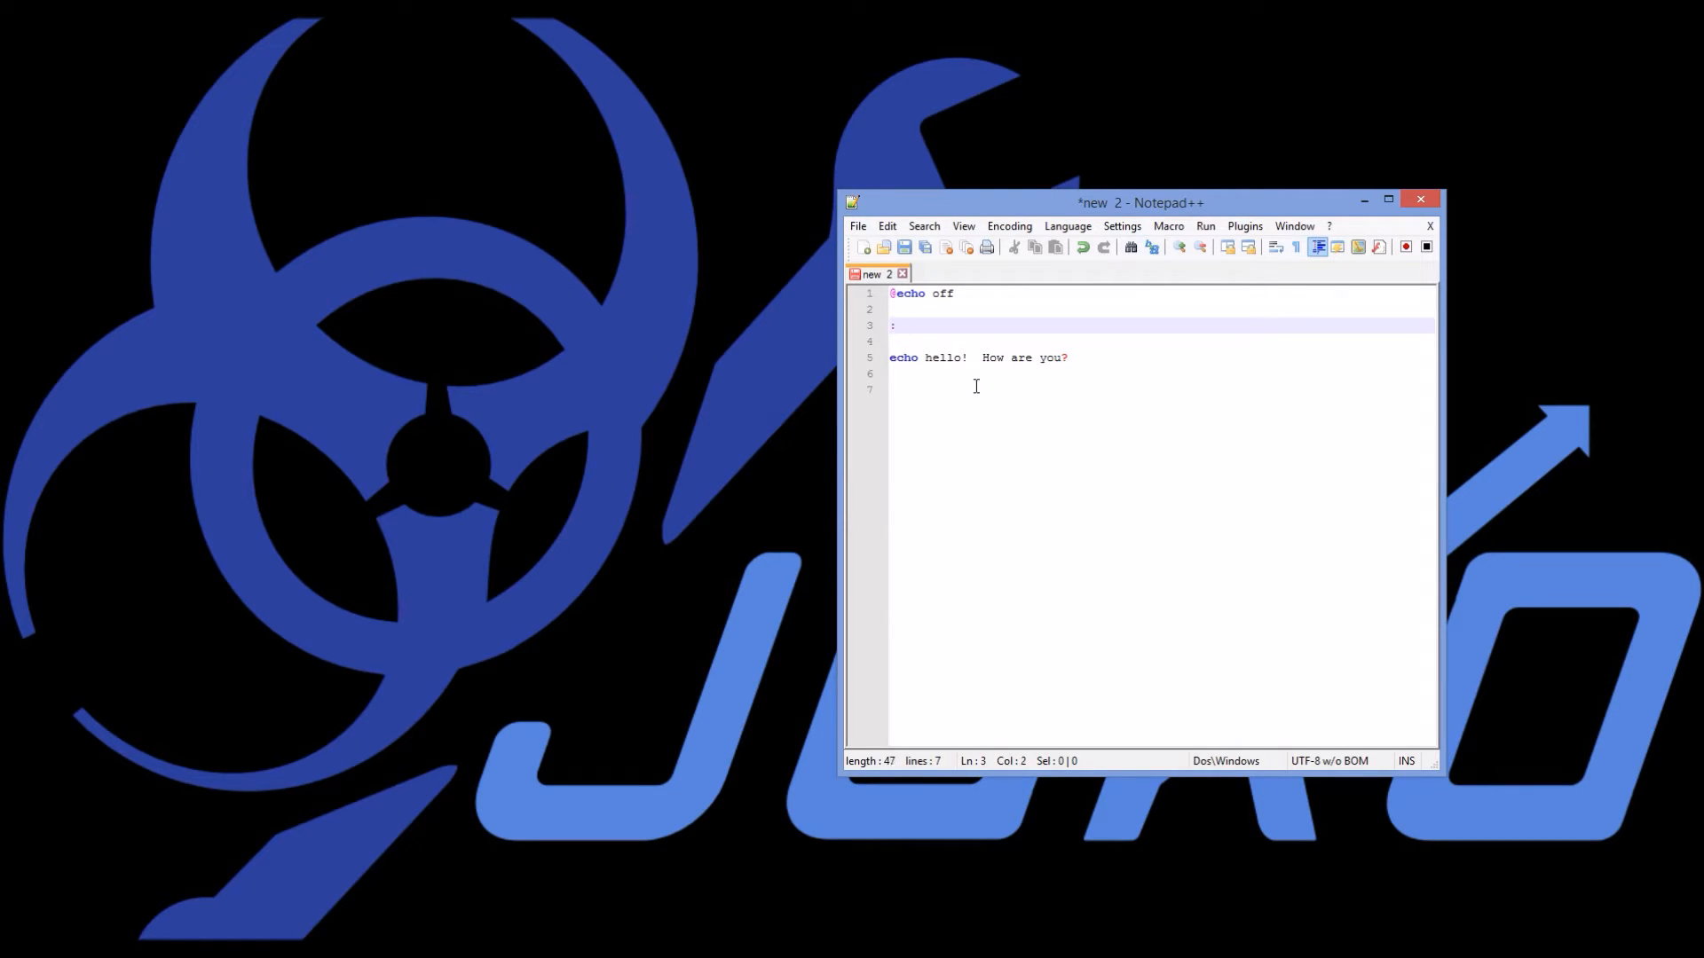
pyautogui.write('one')
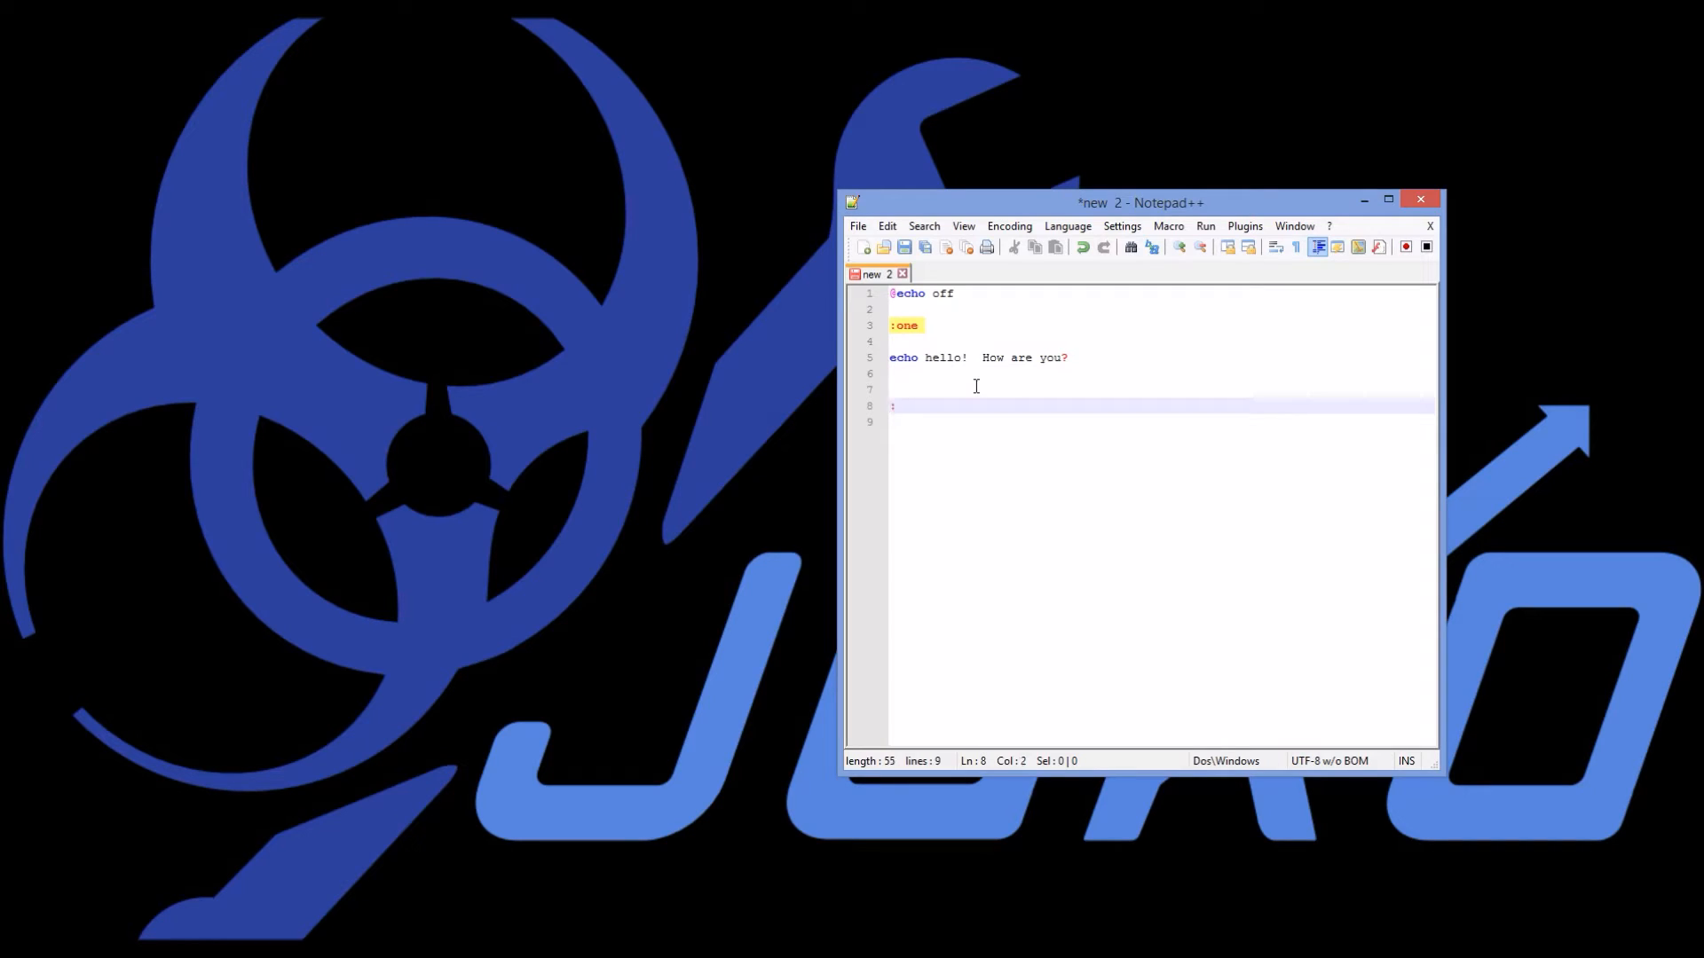
pyautogui.write('two')
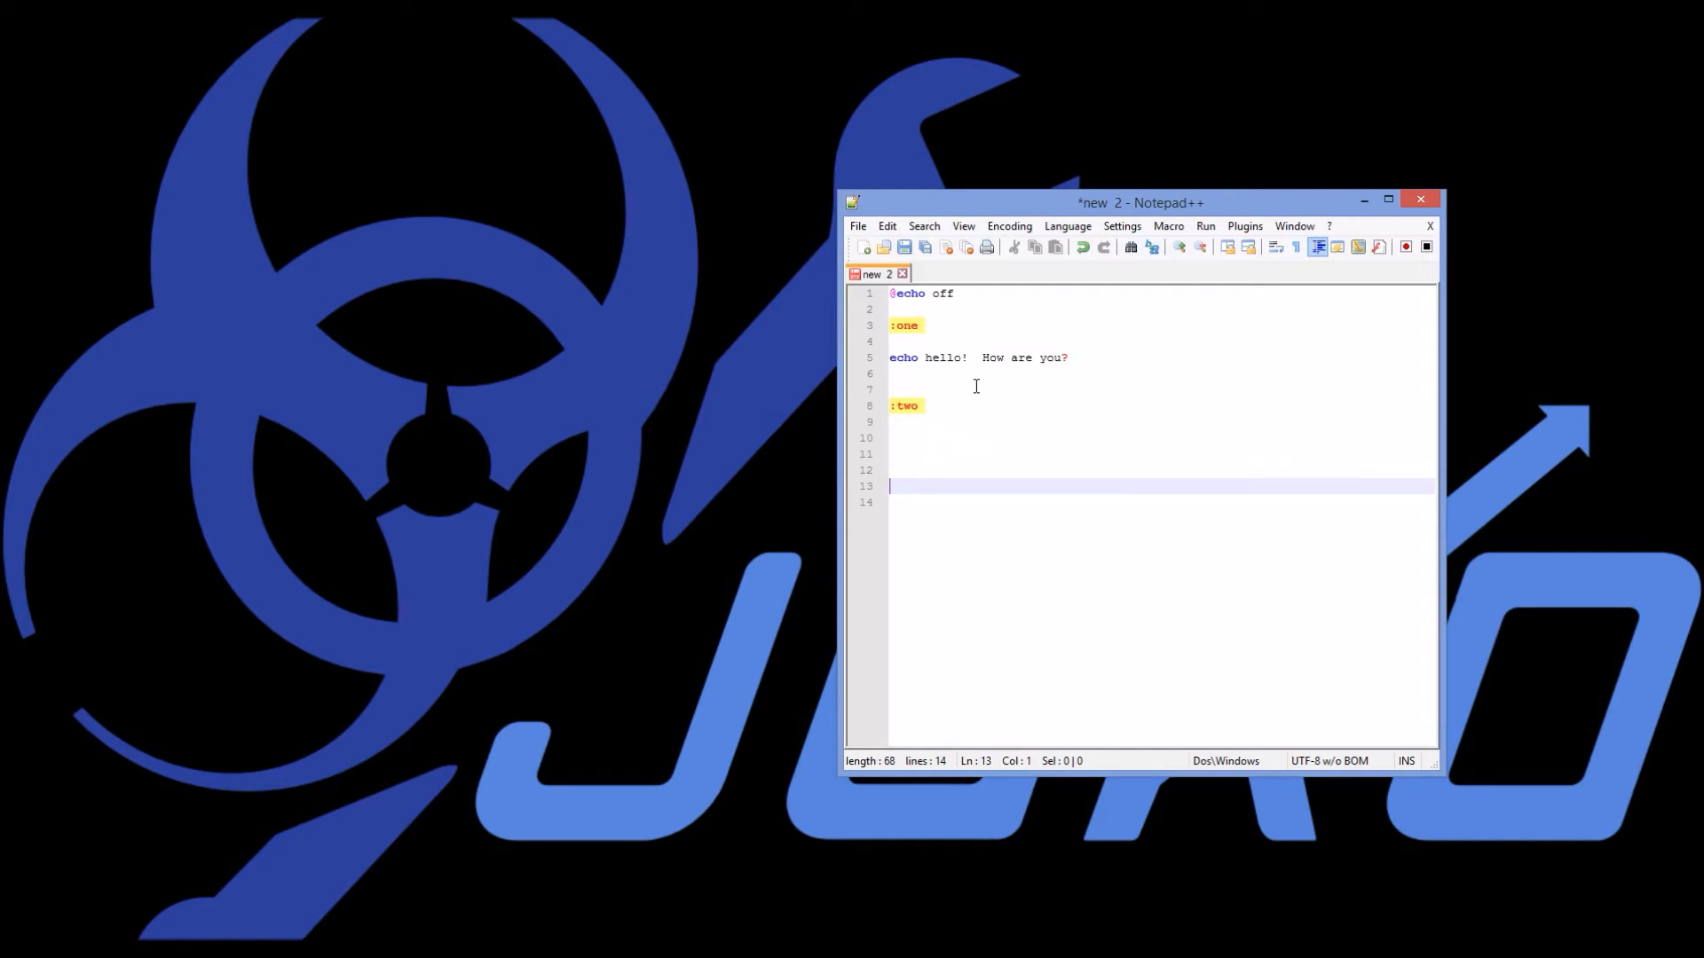
pyautogui.write(':three')
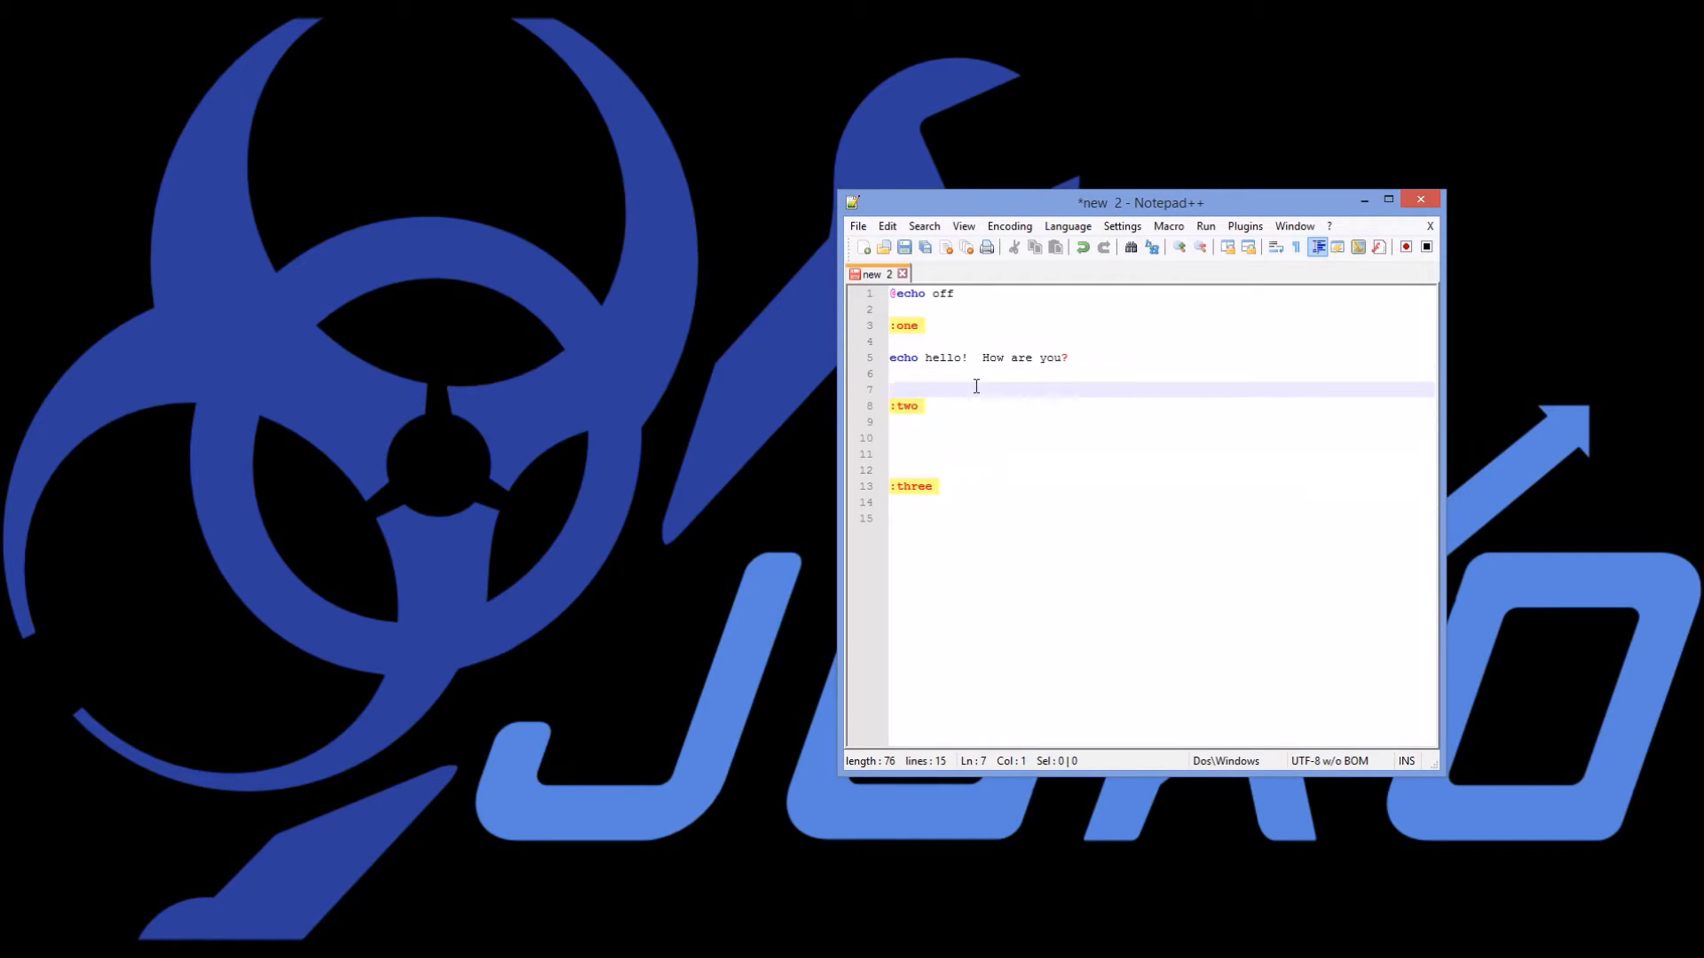
pyautogui.write('goto')
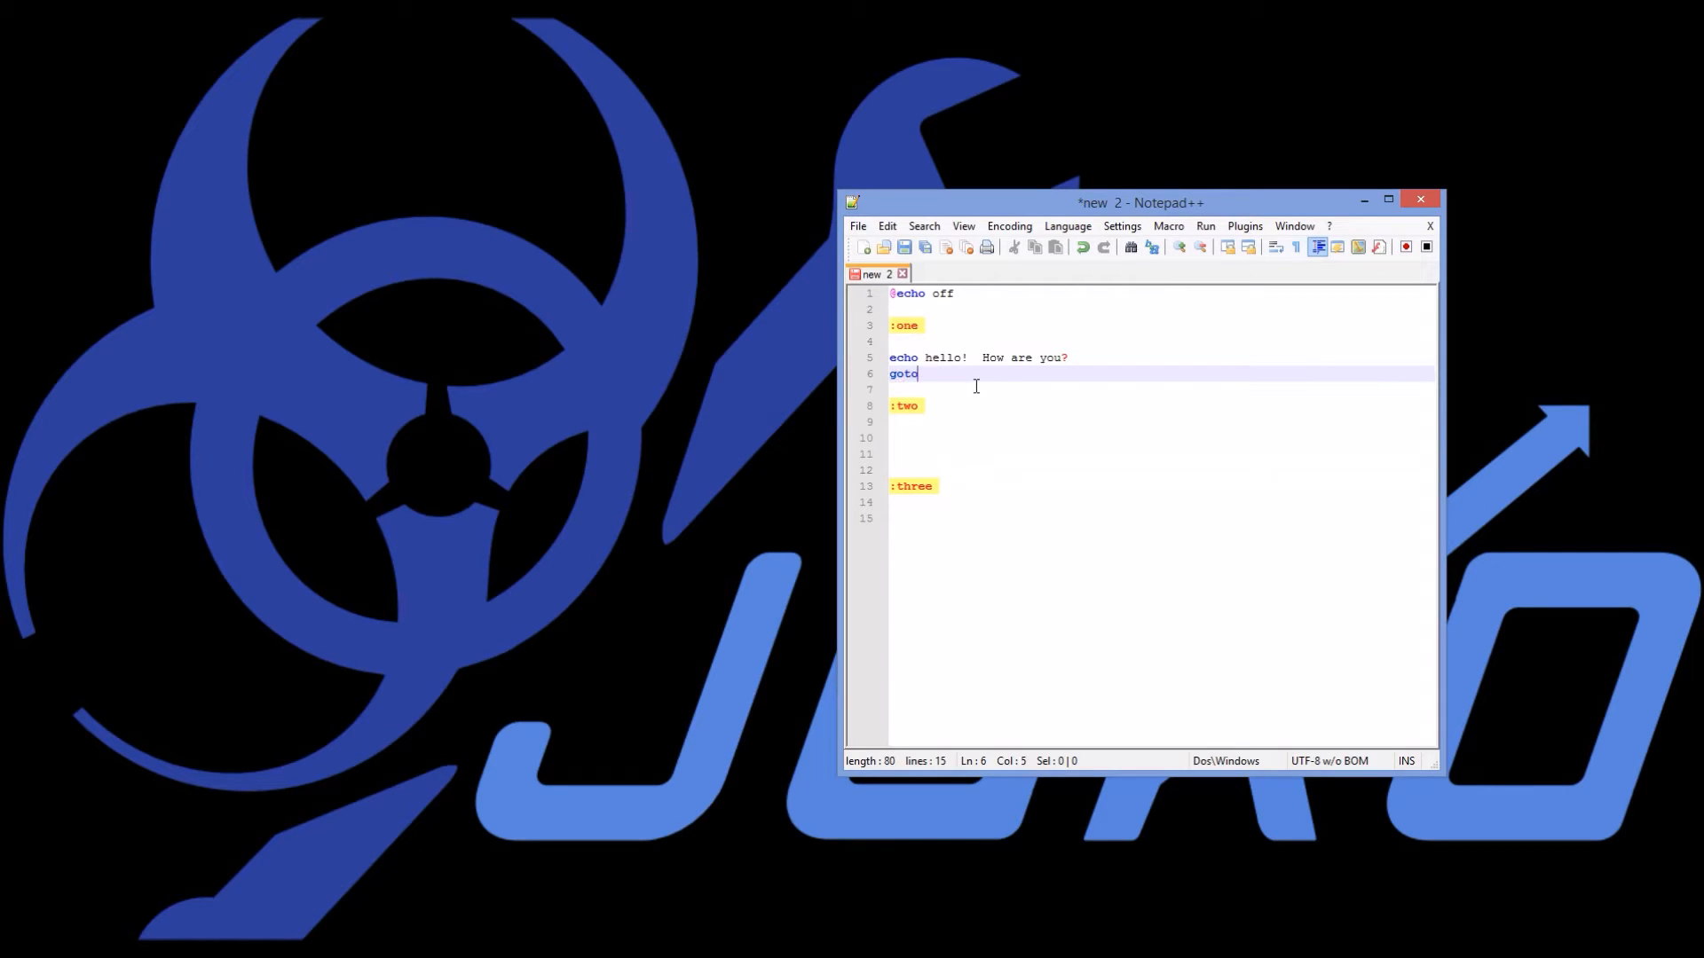
pyautogui.write('thre')
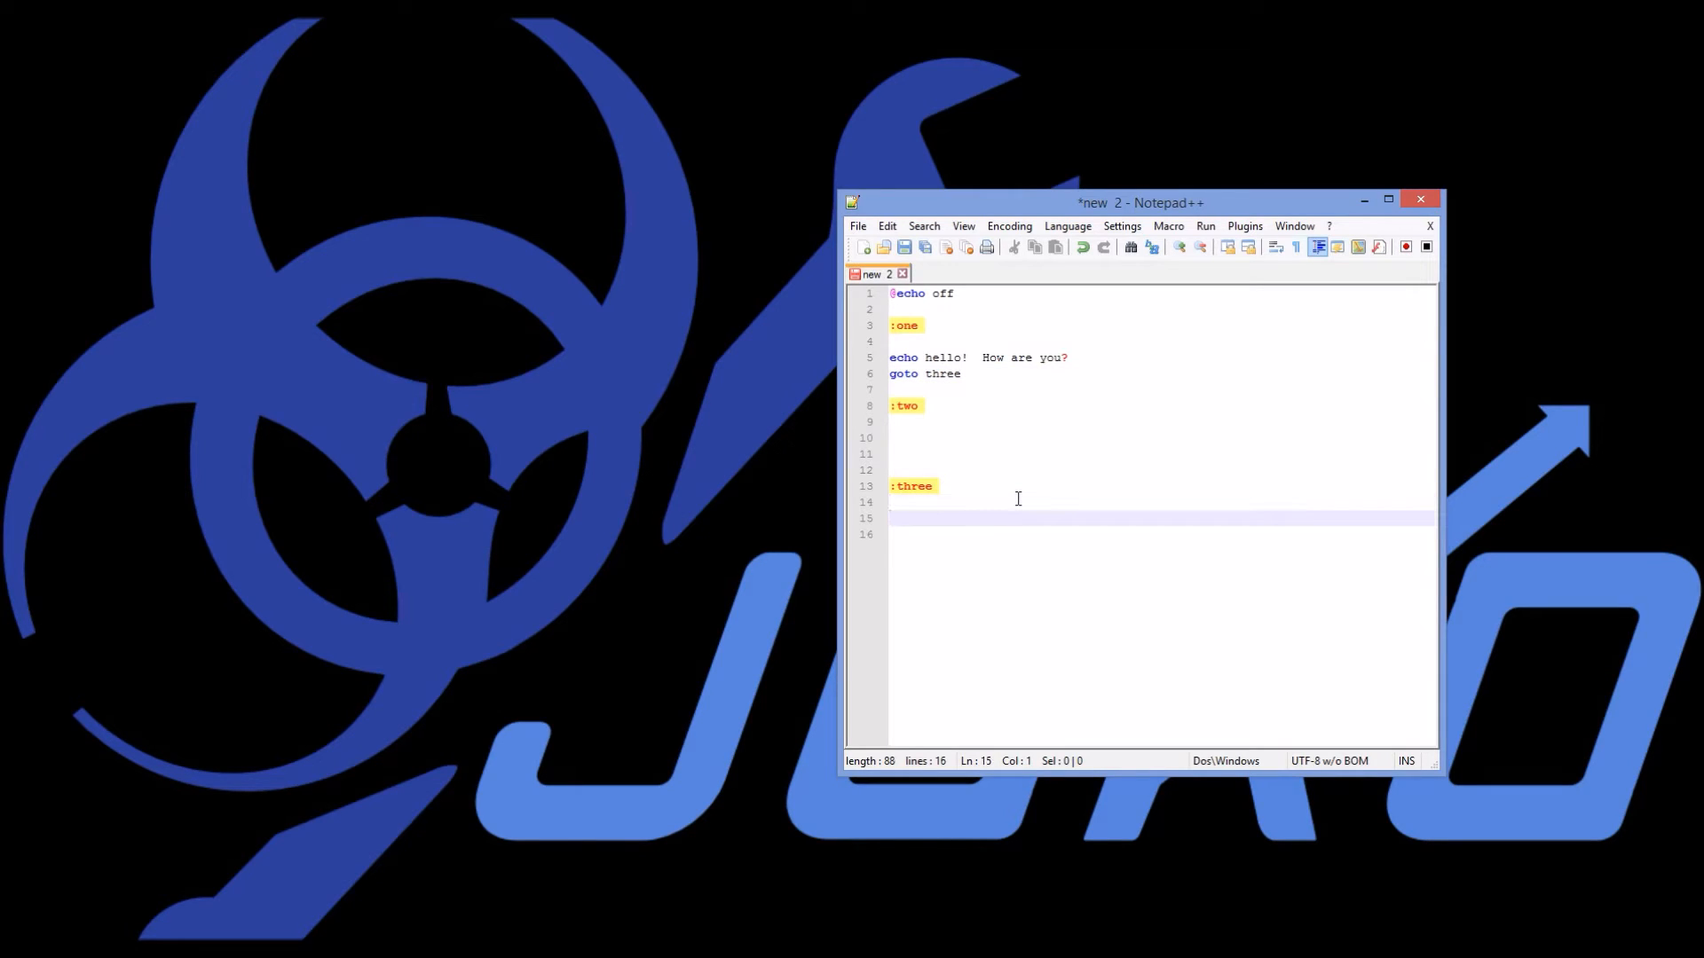
# - Under :three, add 'echo you are at page three!' followed by 'goto two'
pyautogui.write('echo you r')
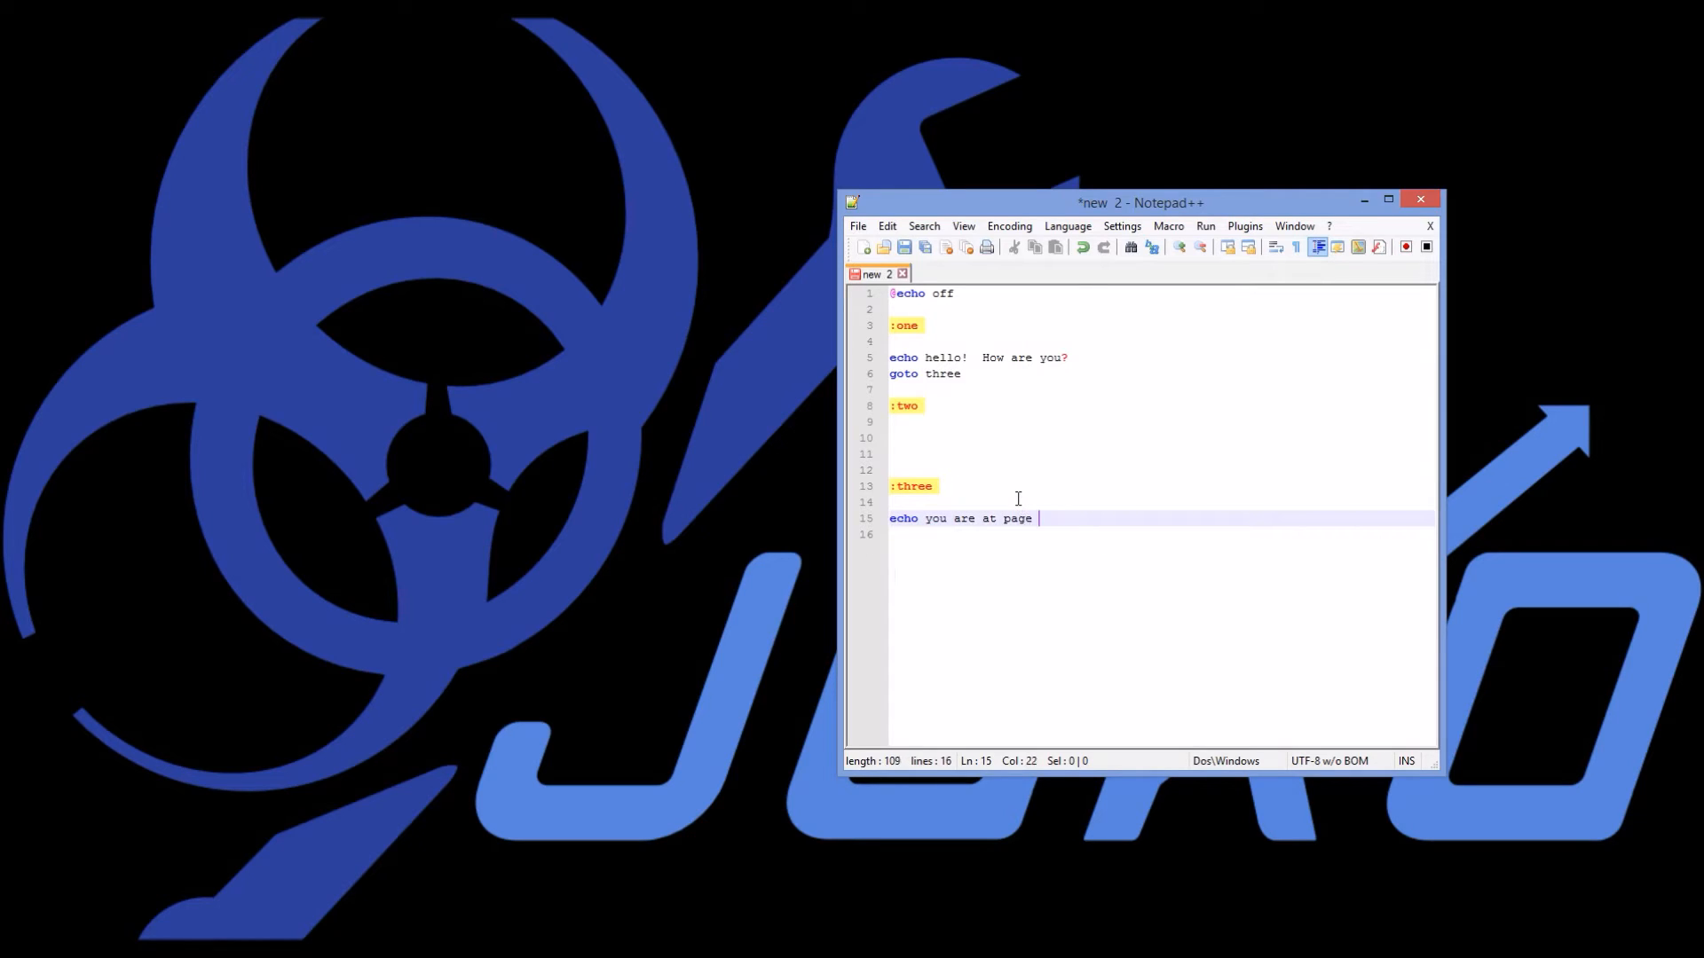
pyautogui.write('three')
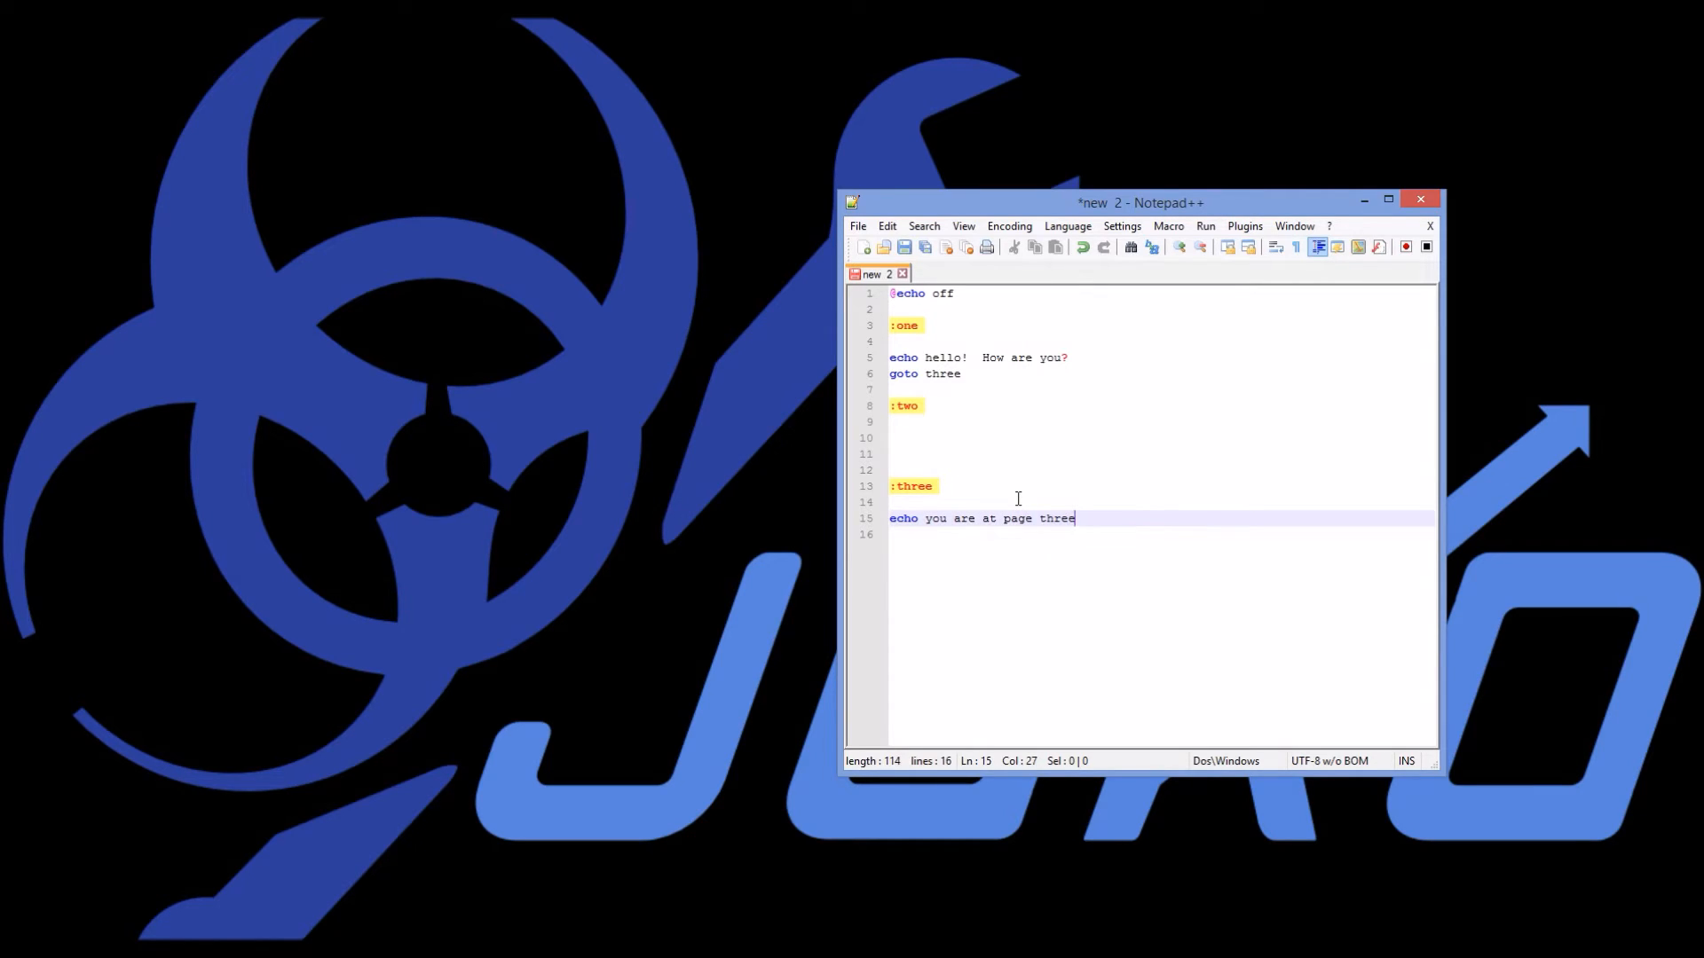
pyautogui.write('g')
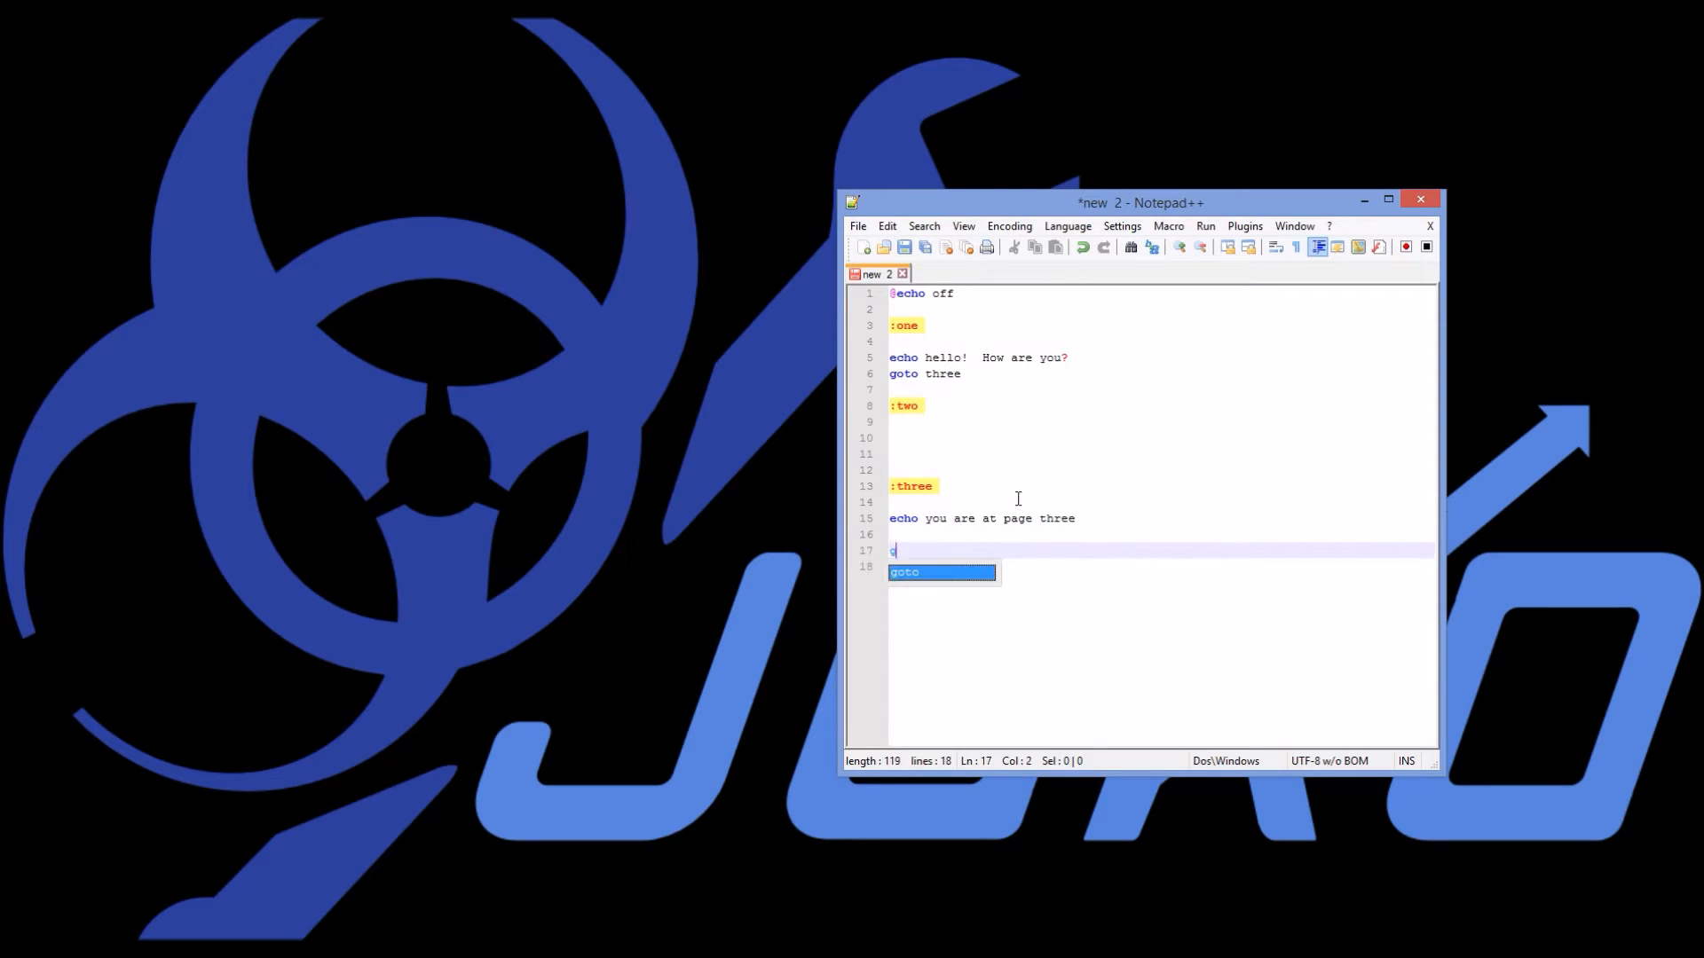
pyautogui.write('oto two')
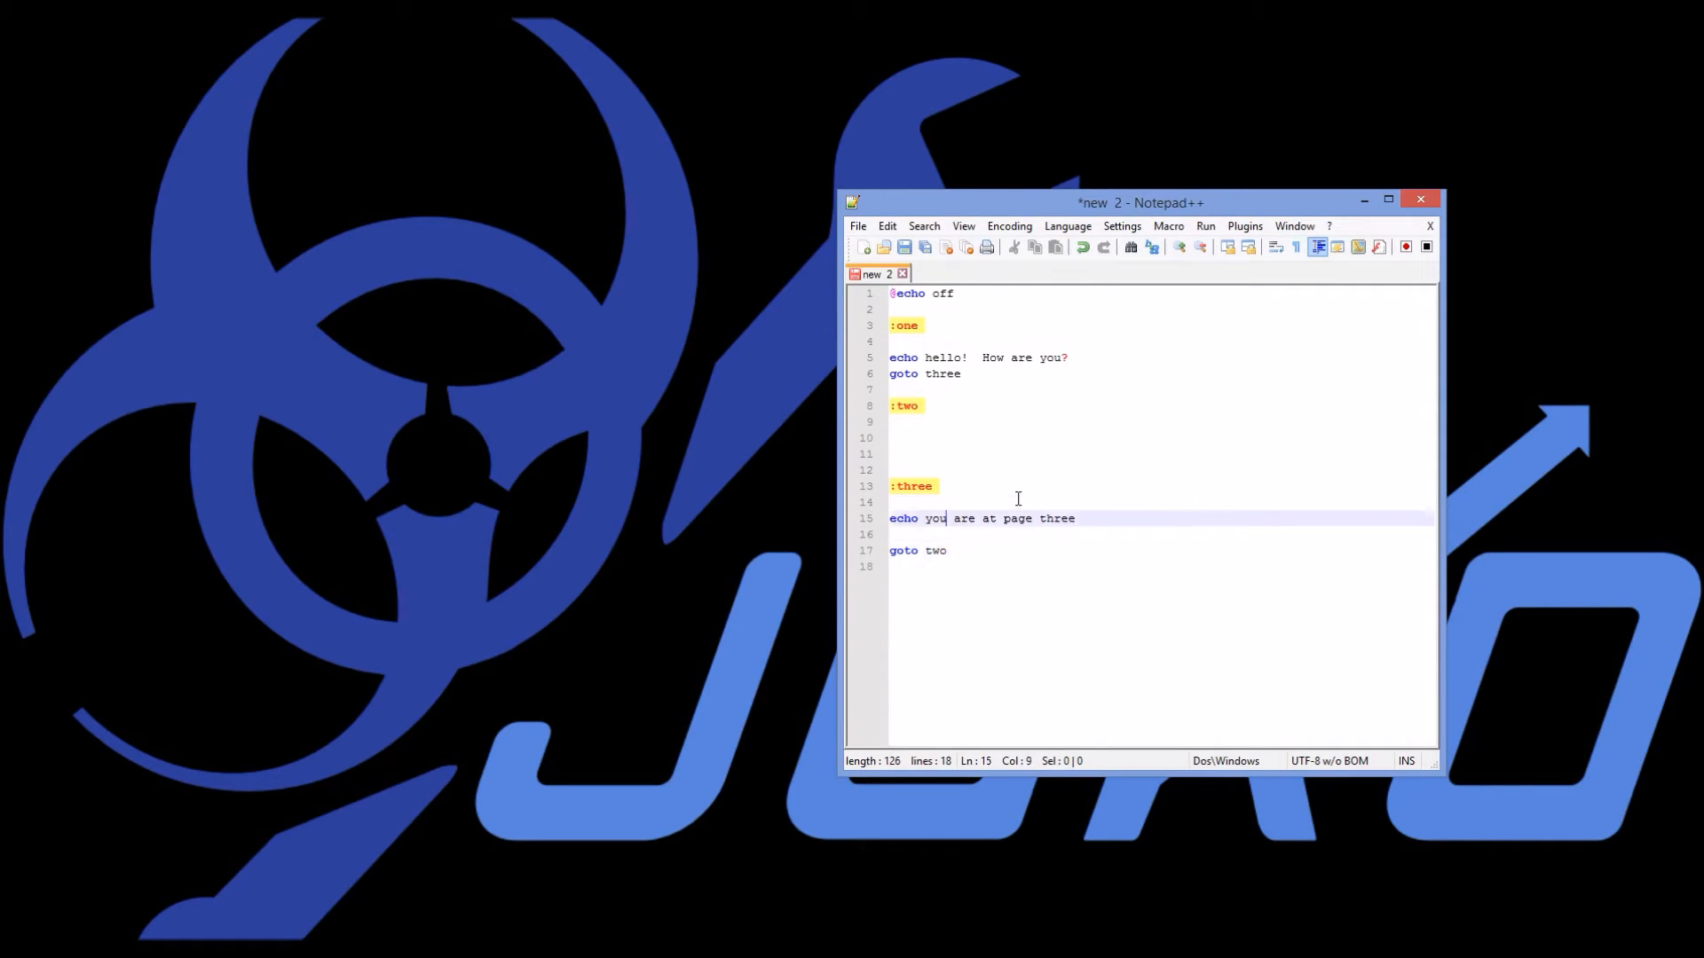
# - Under :two, add page-two and goodbye messages, cls lines at :two and :three, and exit after goodbye
pyautogui.click(905, 454)
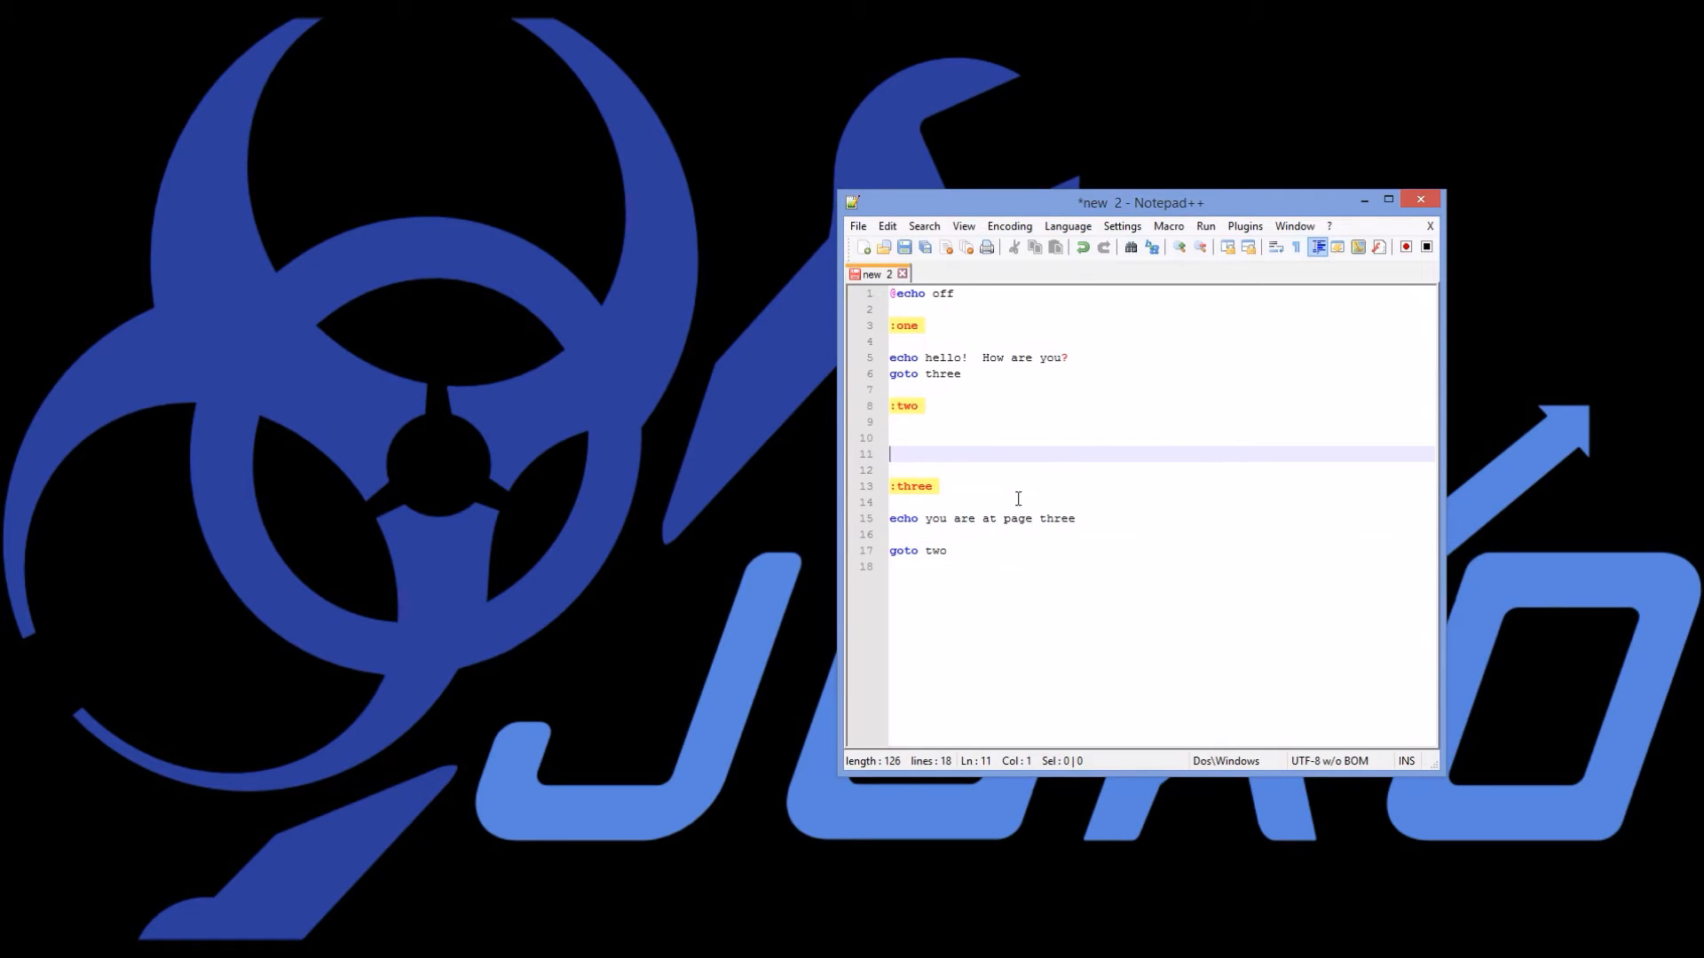
pyautogui.write('you are at page two!')
pyautogui.write('echo goodbye!')
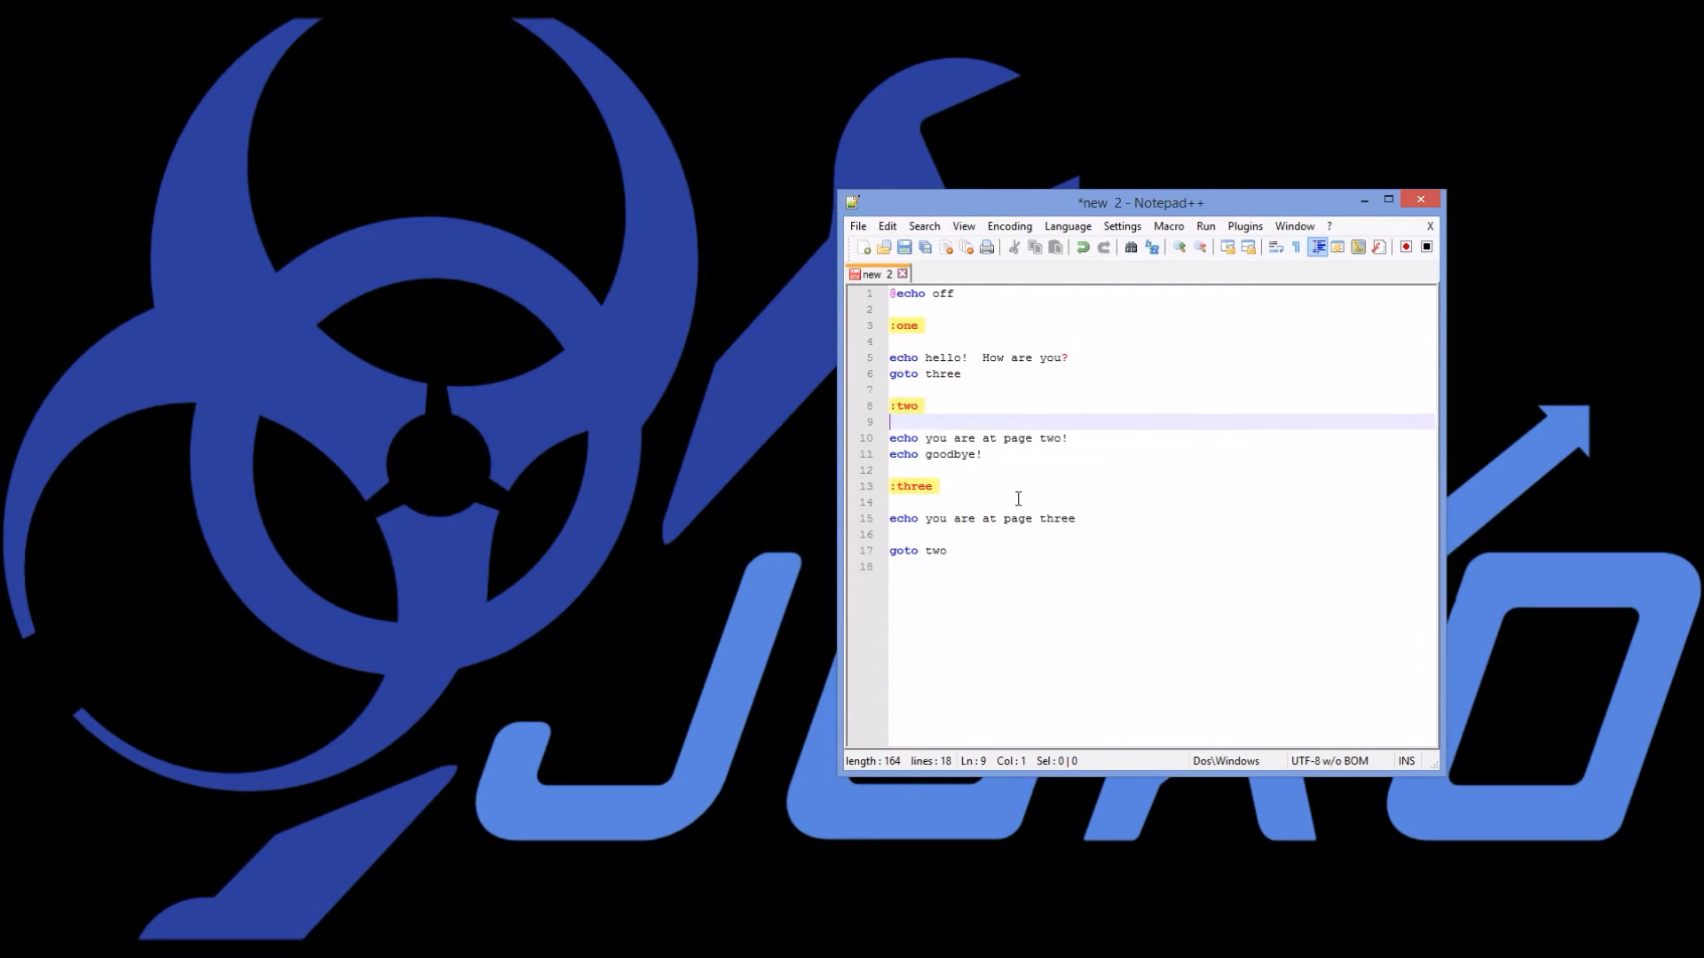
pyautogui.write('cls')
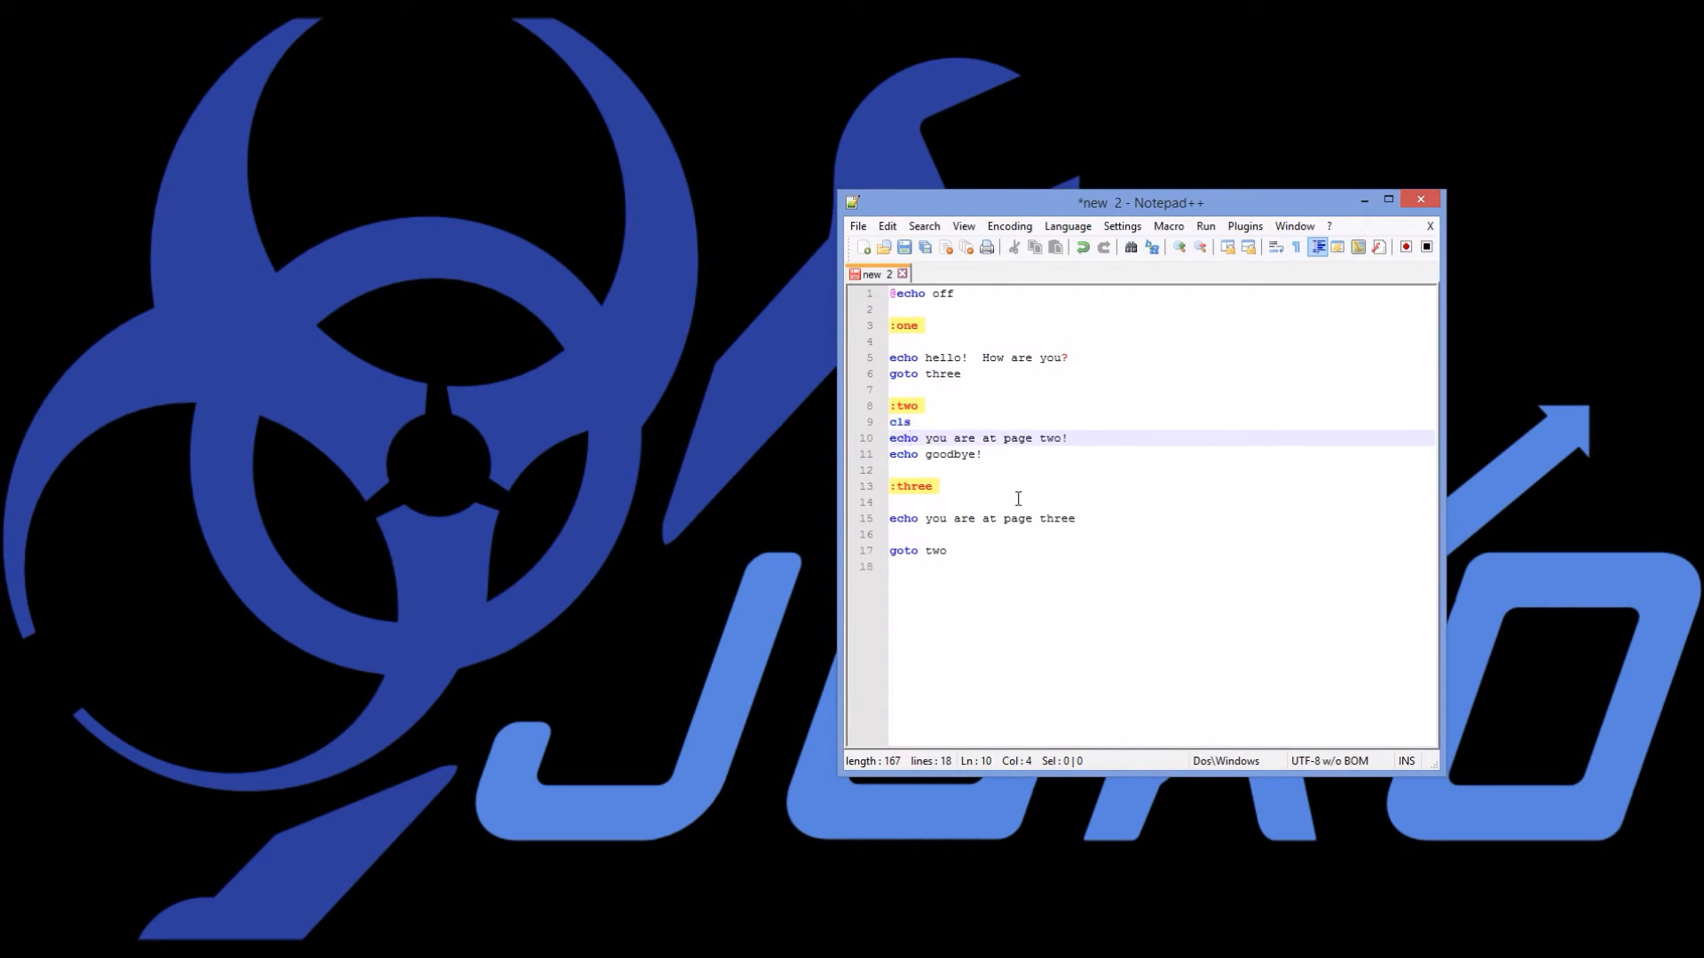
pyautogui.write('cls')
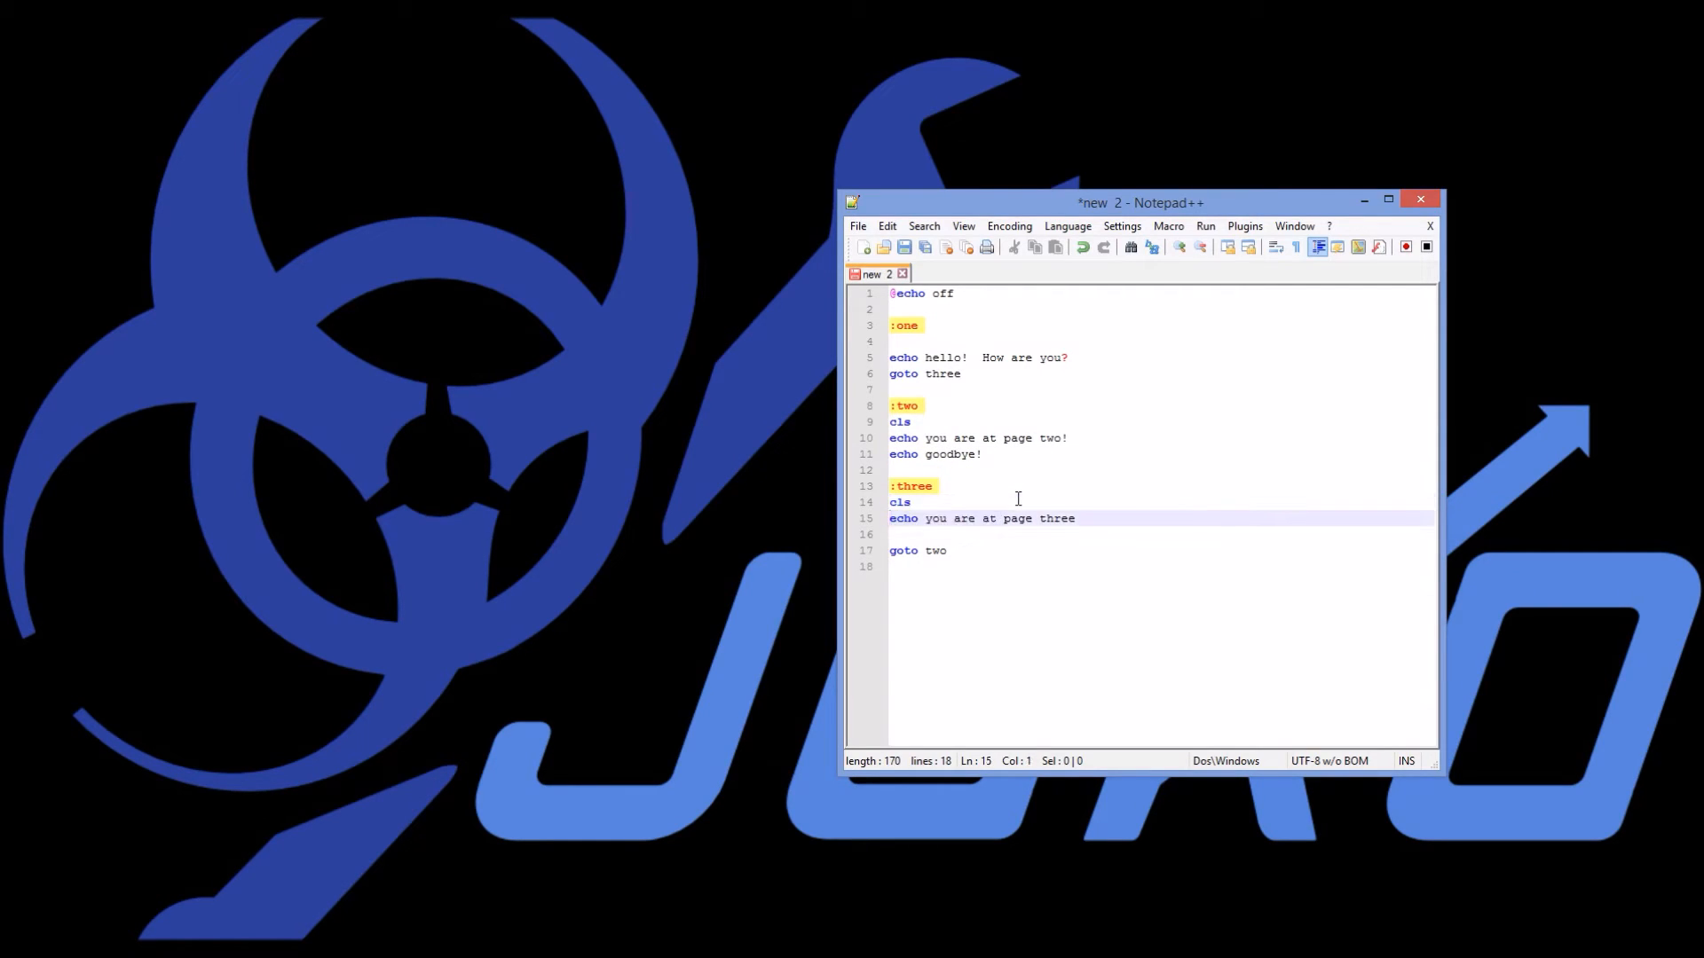
pyautogui.write('exit')
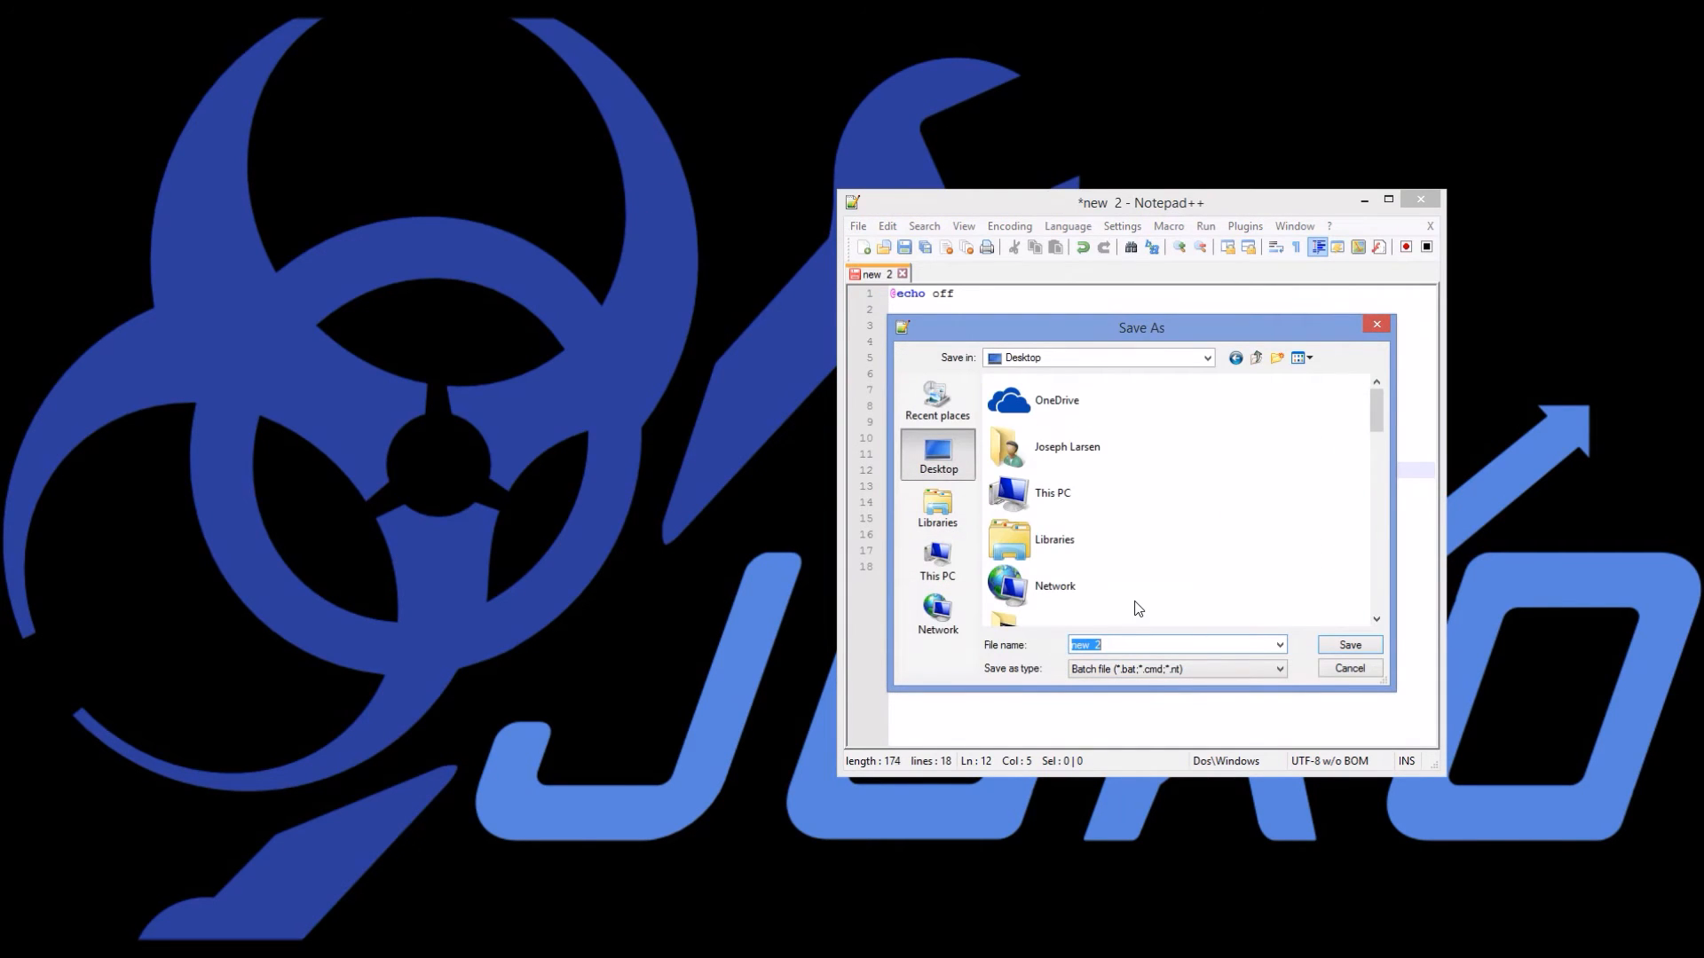
# - Save the script to the Desktop as the batch file 'Goto Command.bat'
pyautogui.write('Goto Command')
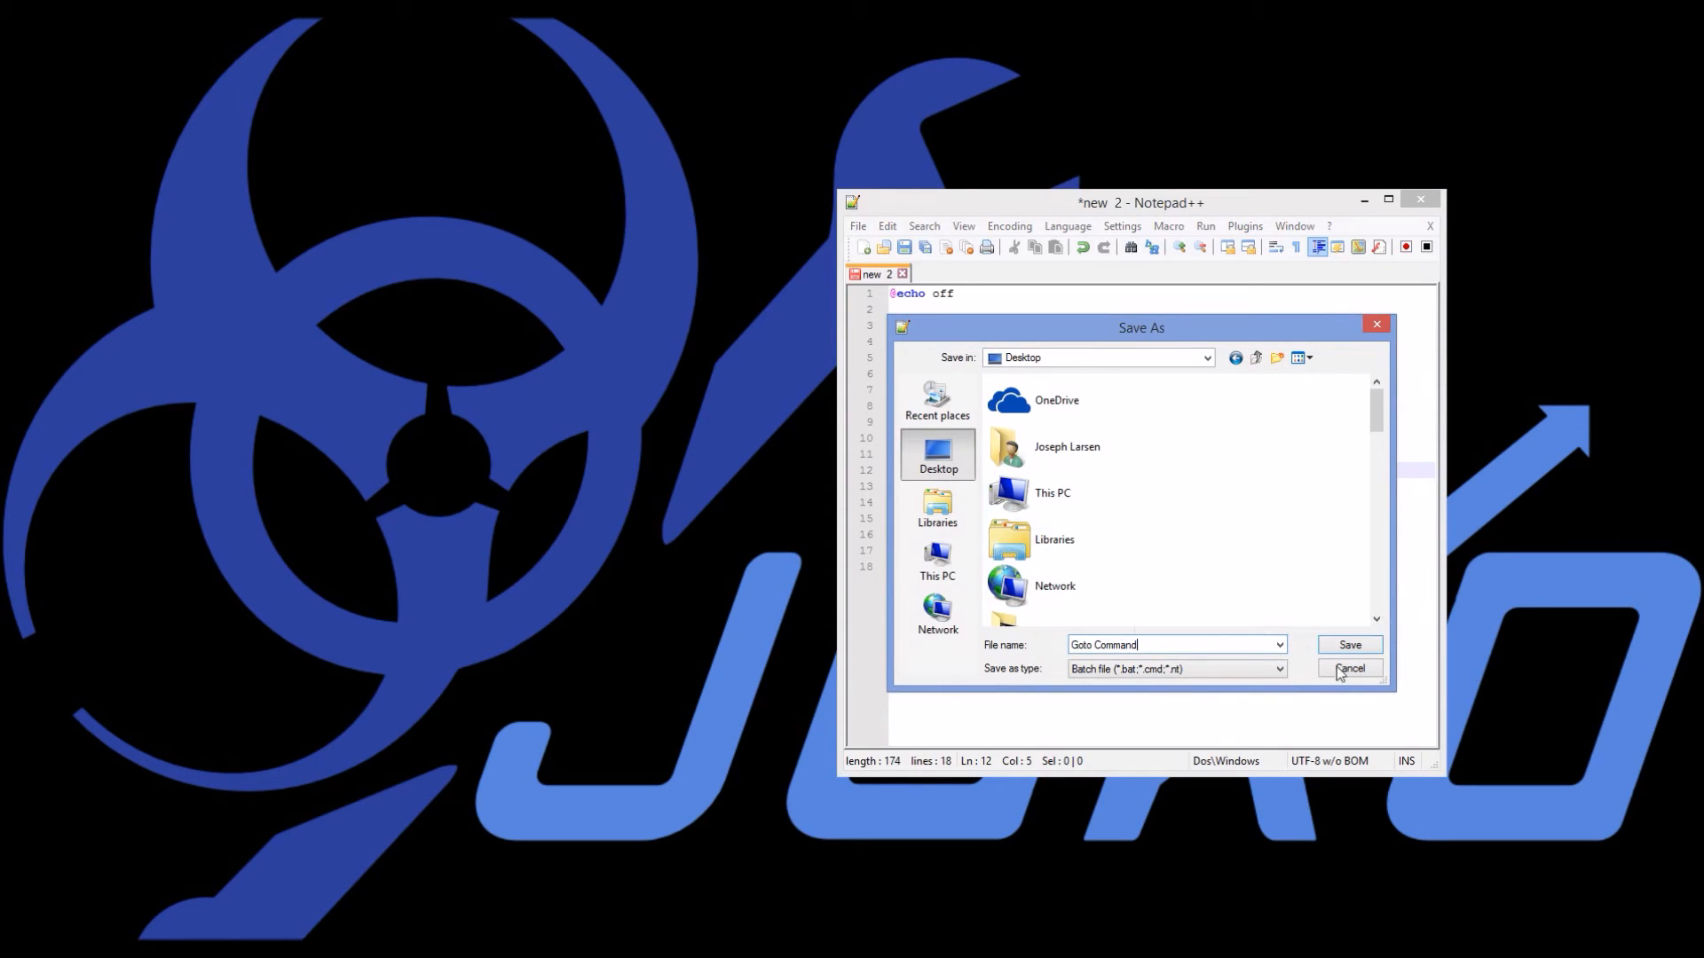
pyautogui.click(1349, 644)
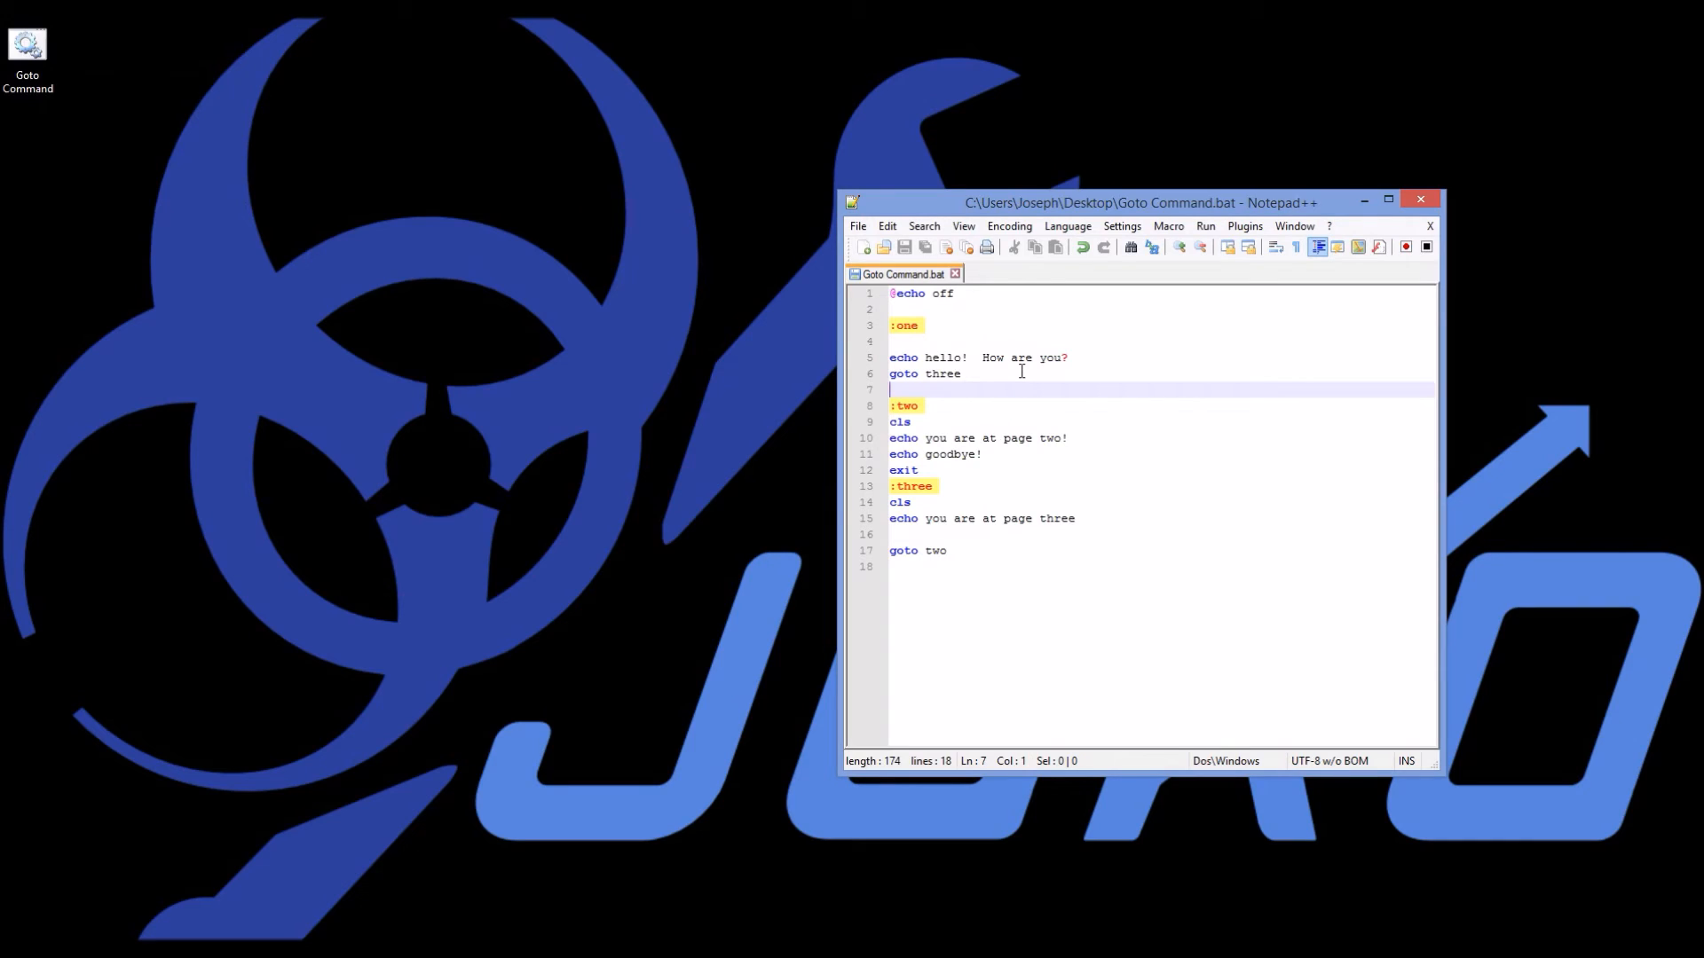
# - Insert 'pause' lines after the hello greeting, after goodbye, and after the page-three message
pyautogui.press('Enter')
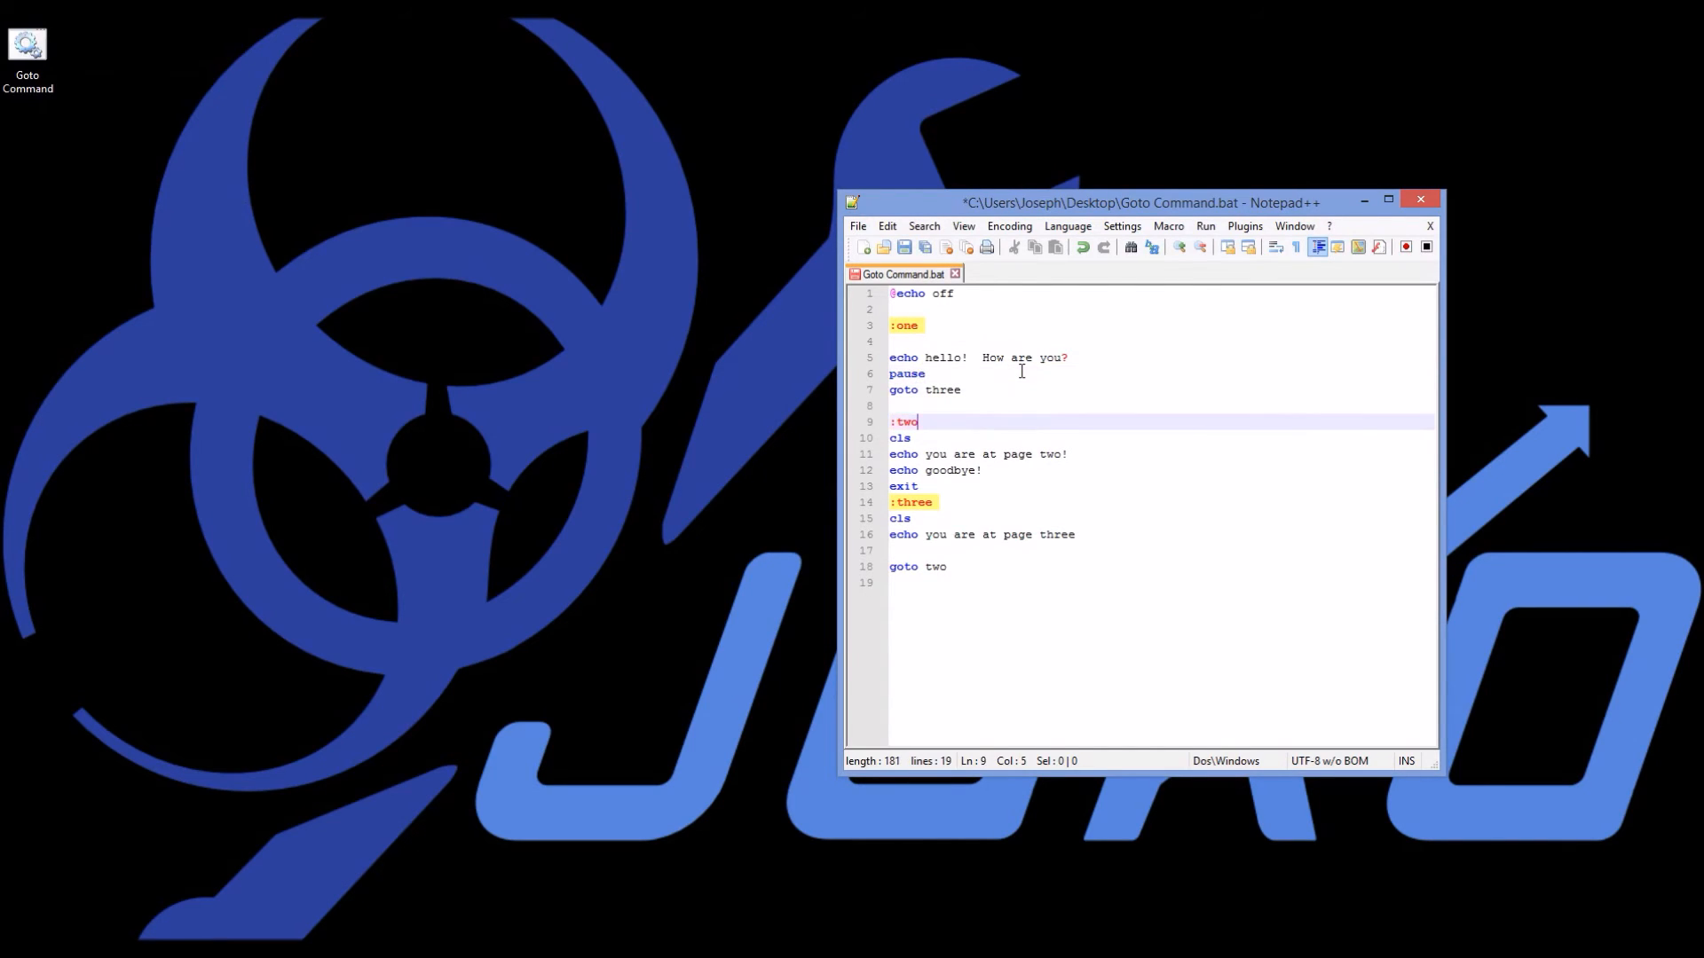
pyautogui.click(1075, 534)
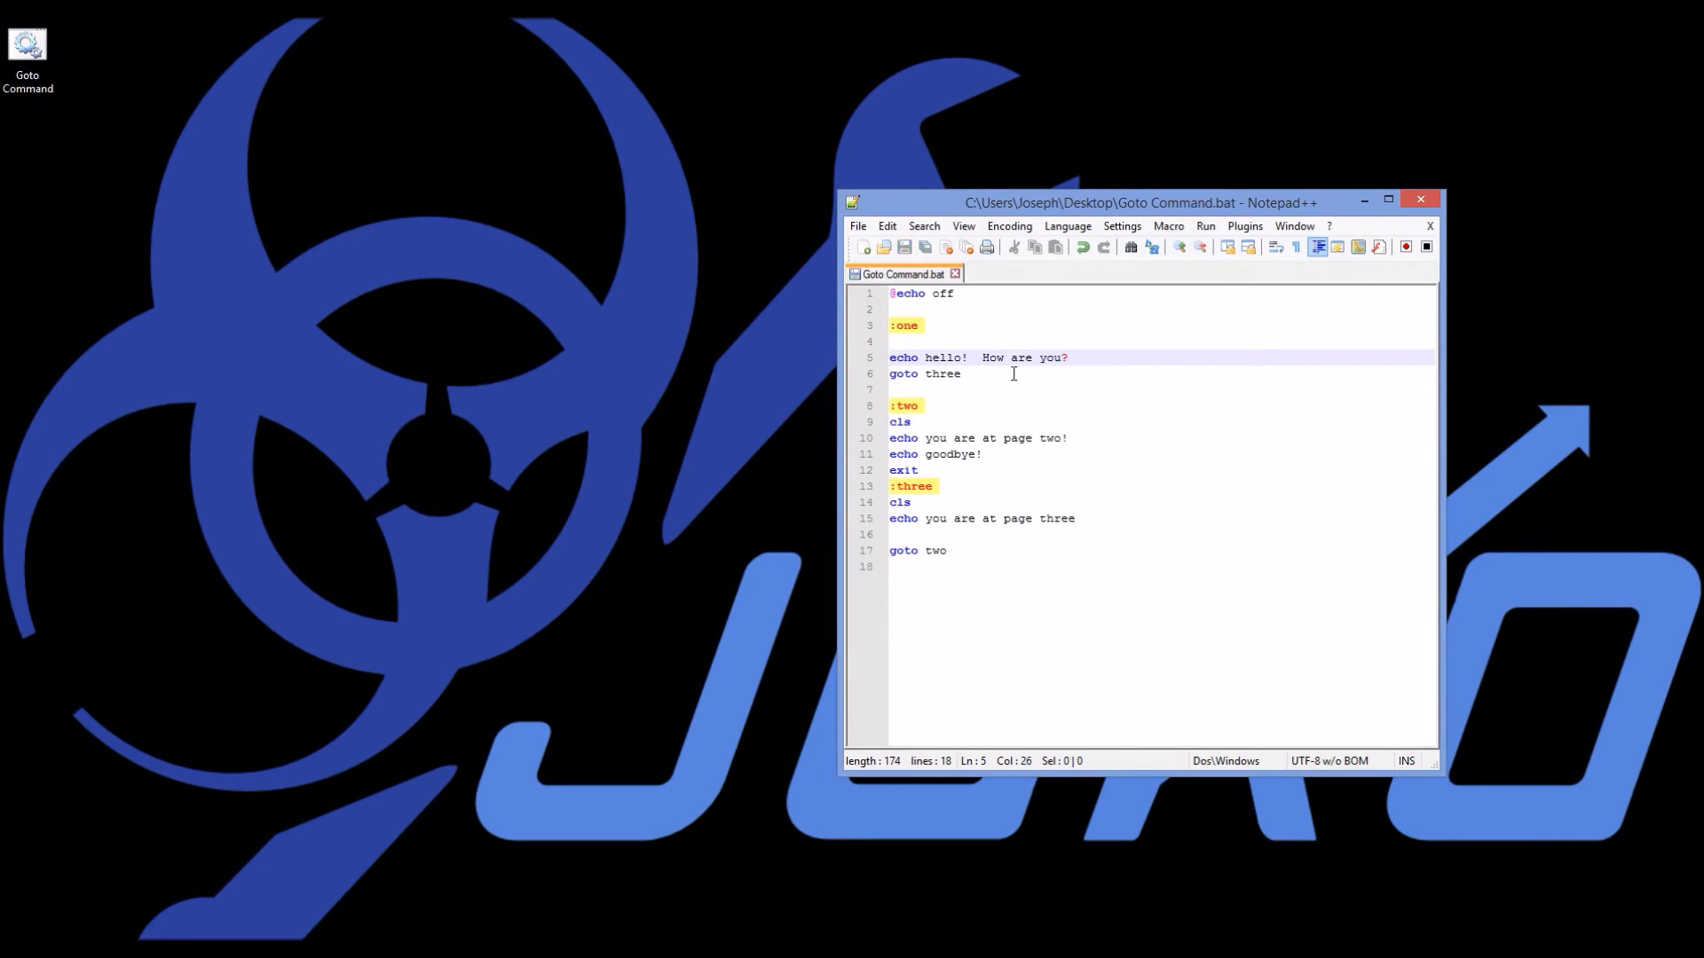
pyautogui.moveTo(35, 44)
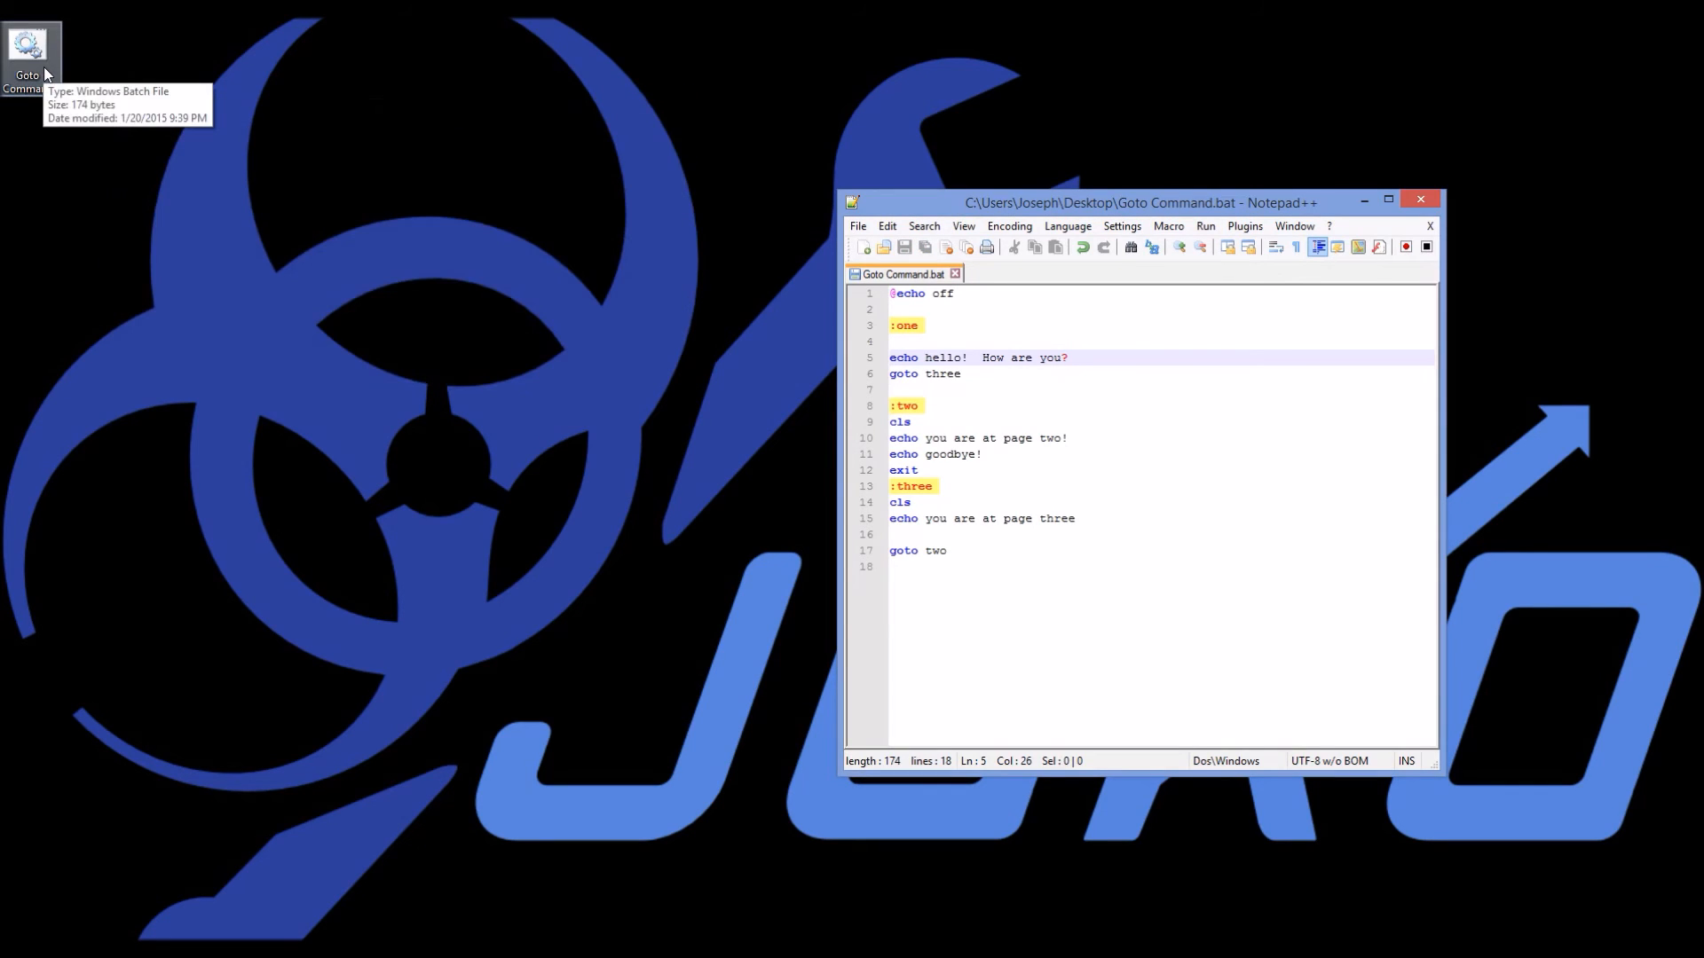
pyautogui.press('Enter')
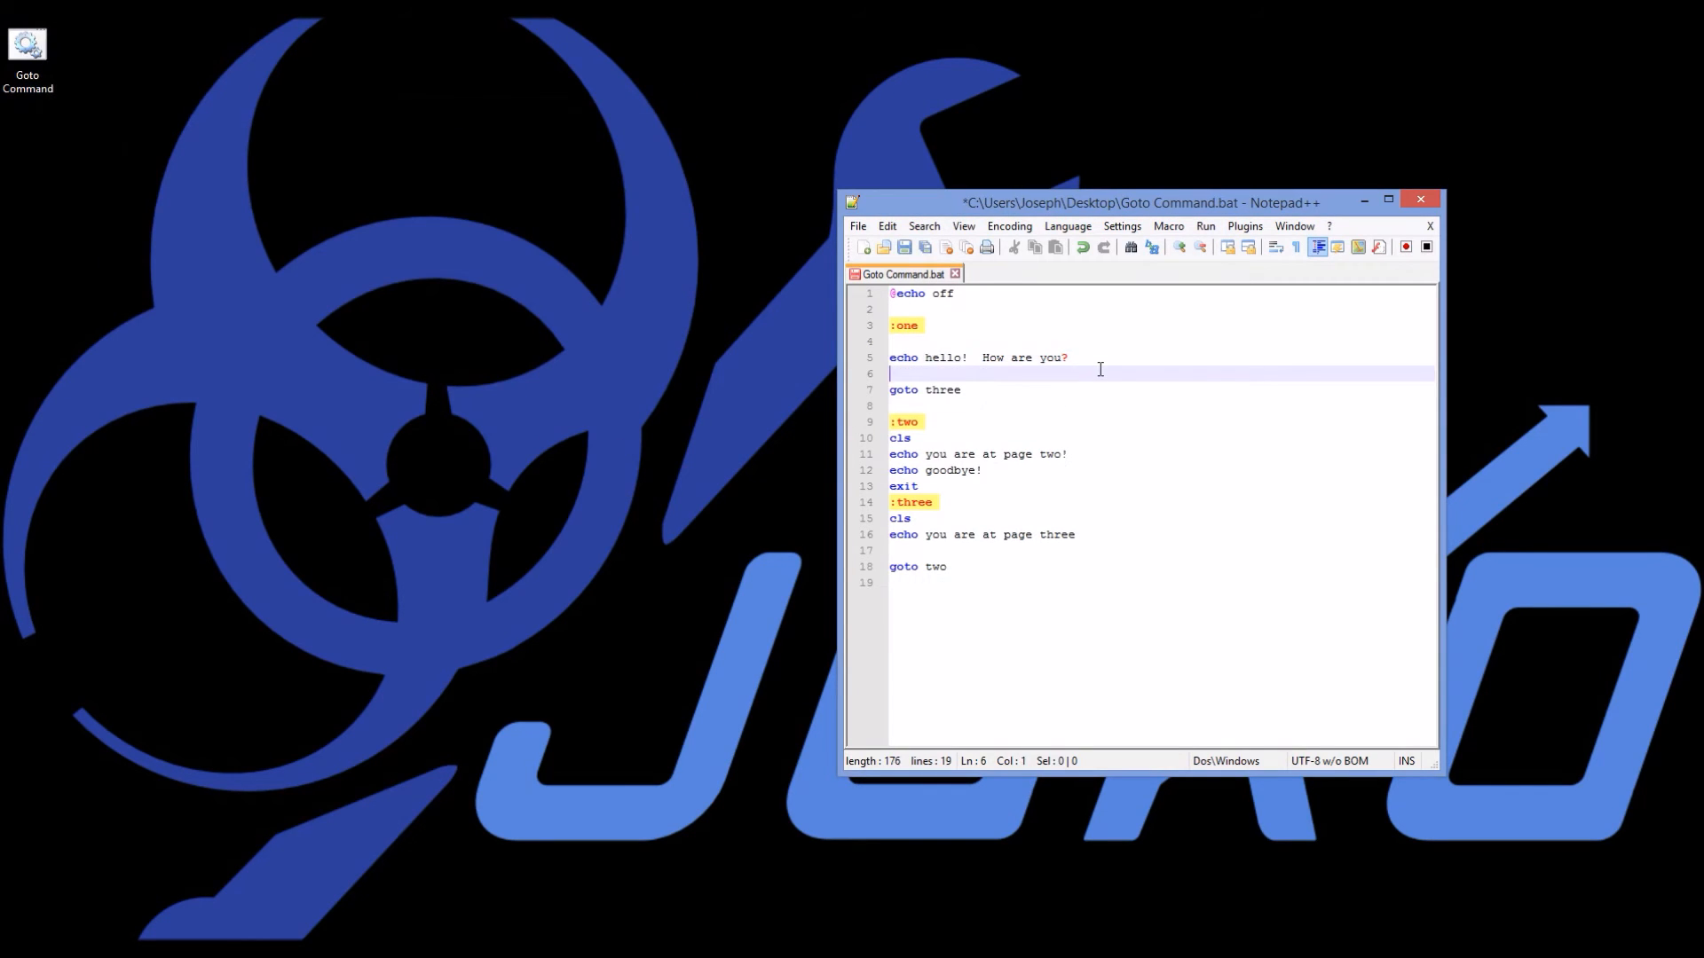
pyautogui.write('pause')
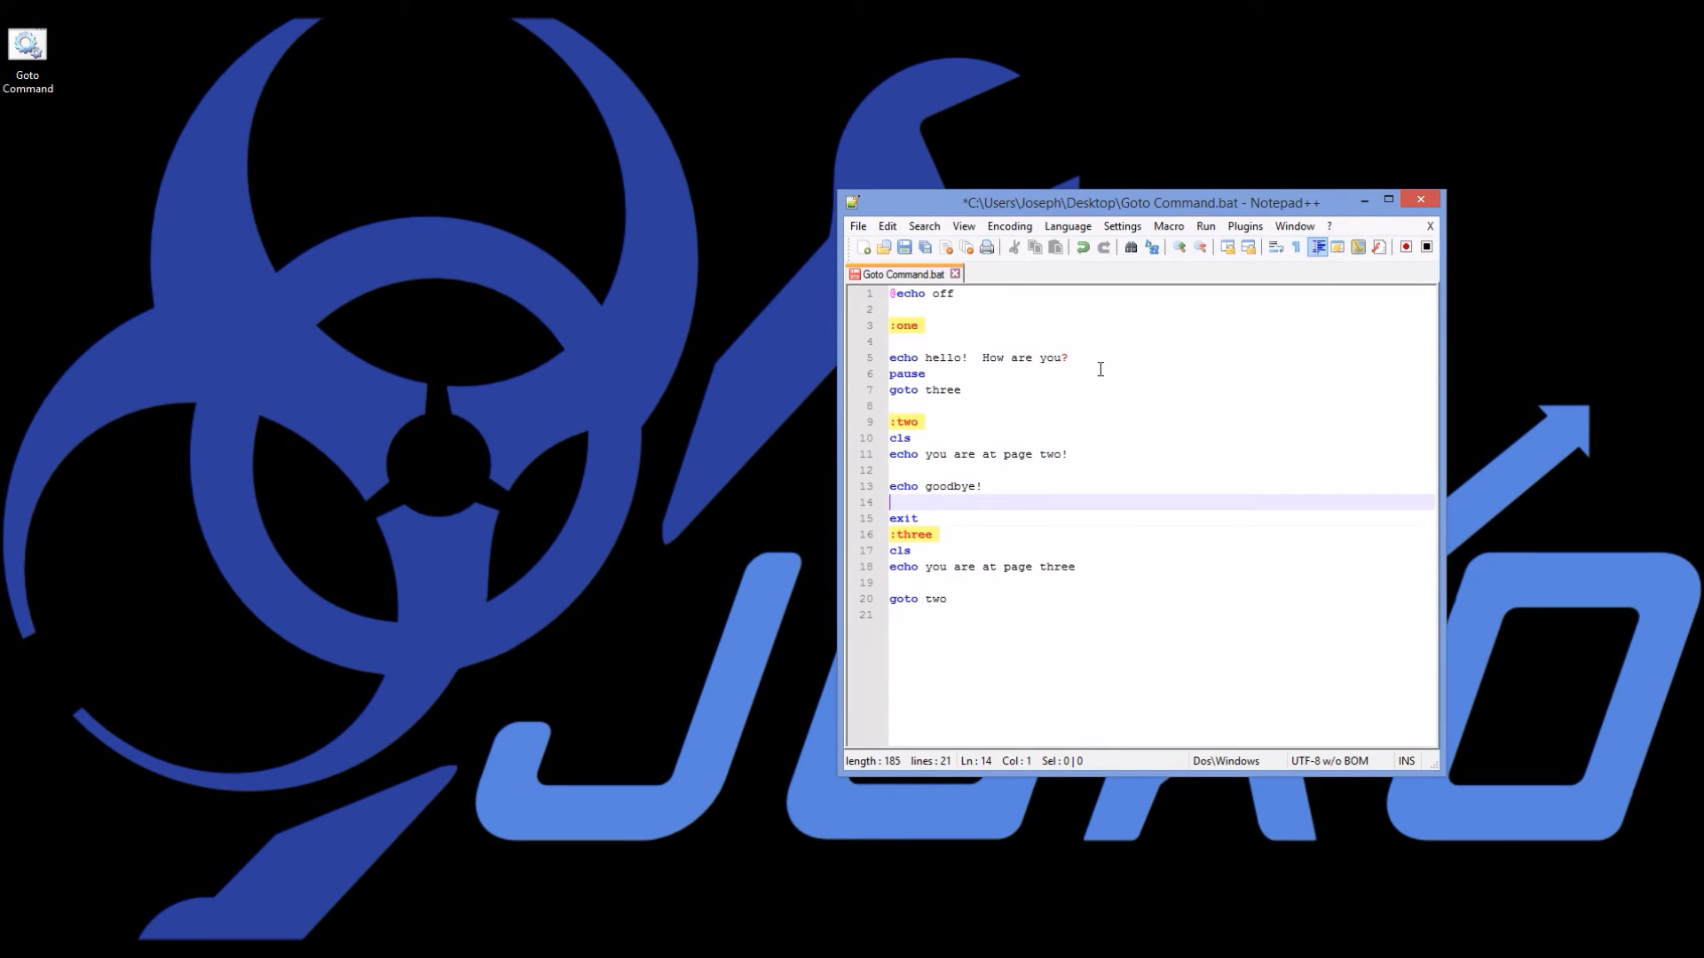
pyautogui.write('pause')
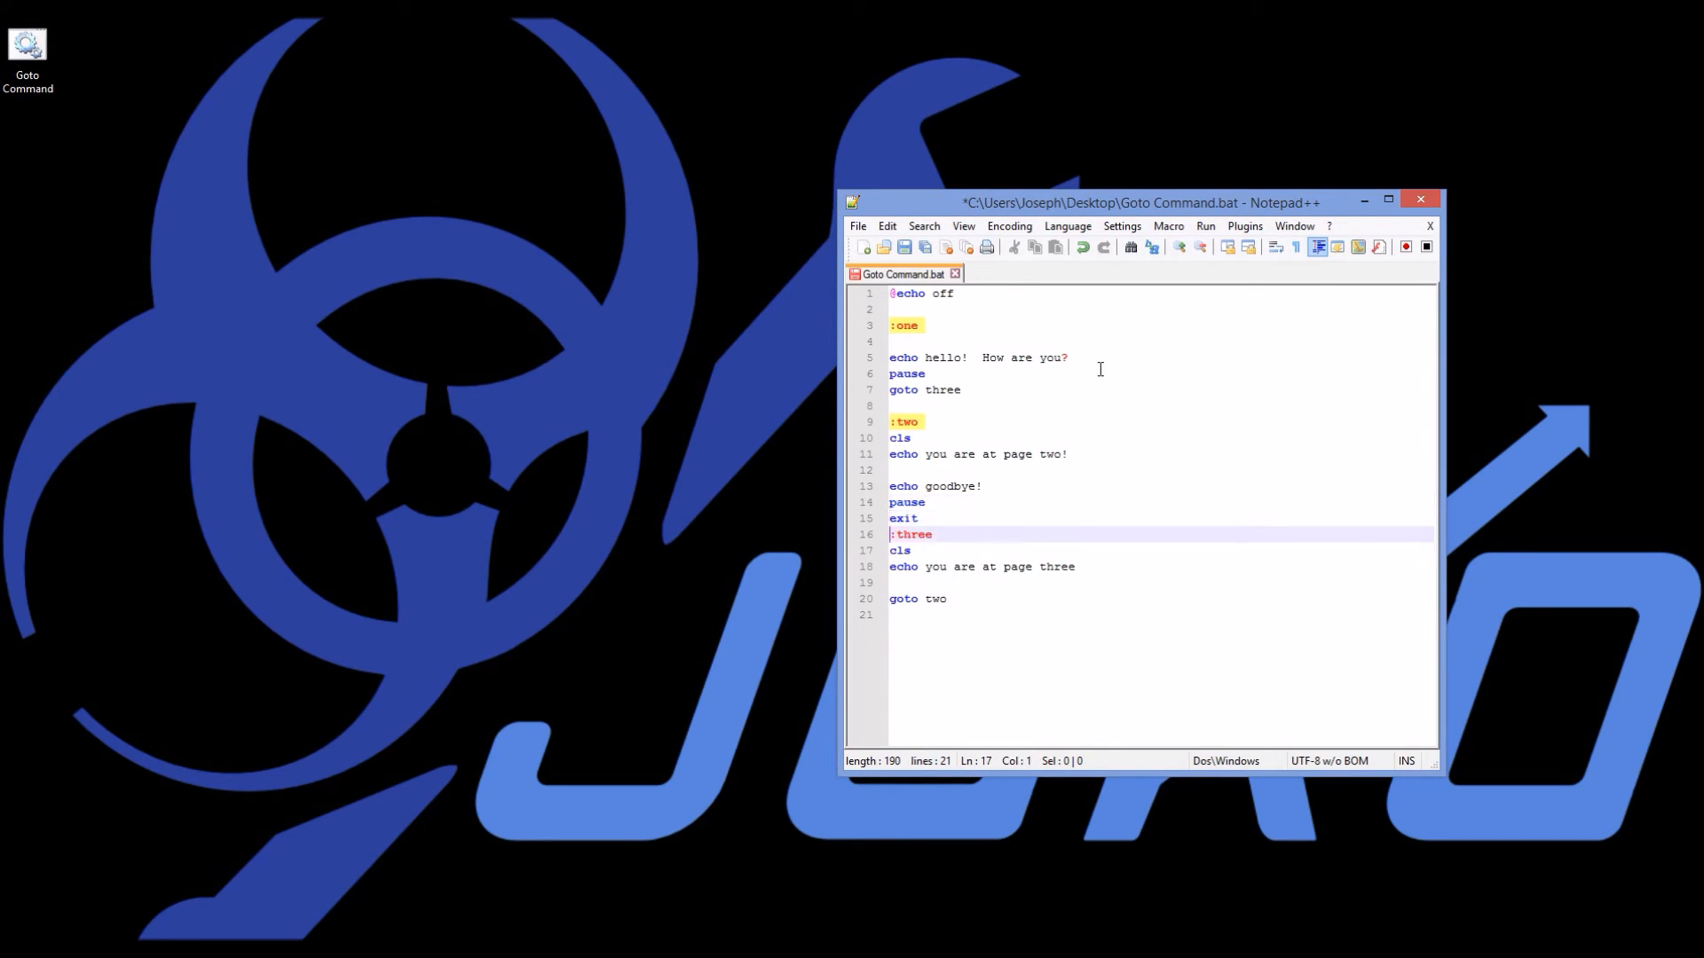
pyautogui.write('pause')
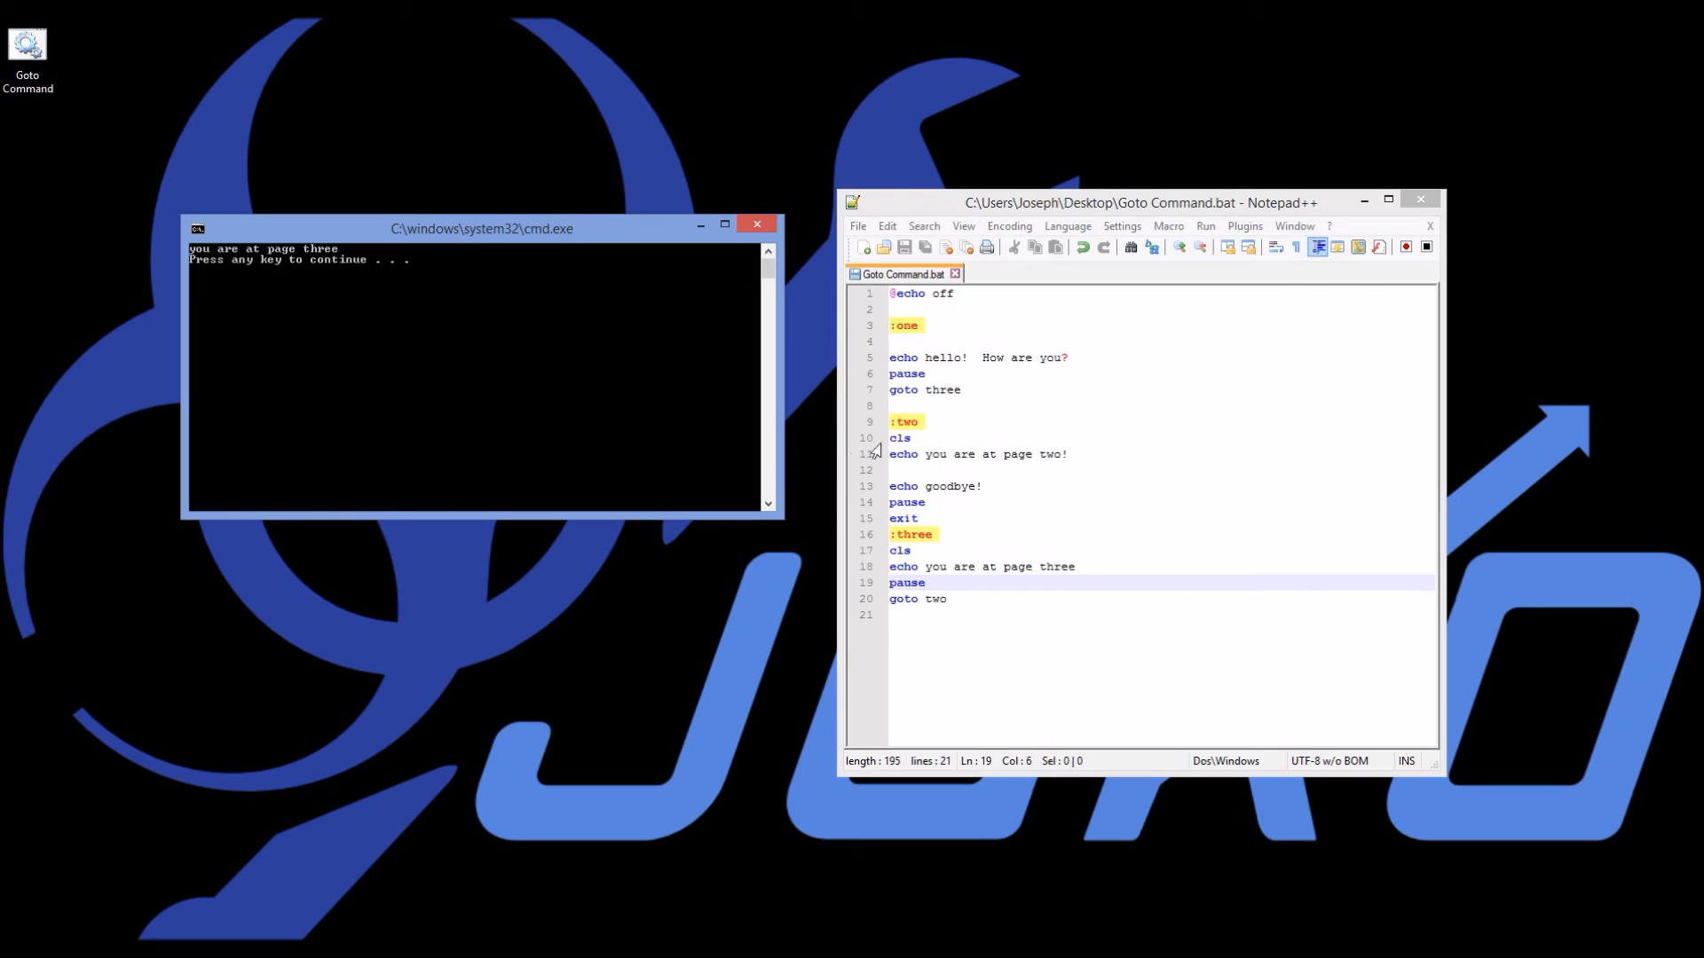
# - Continue past the page-three pause so the run jumps to page two and shows goodbye
pyautogui.press('enter')
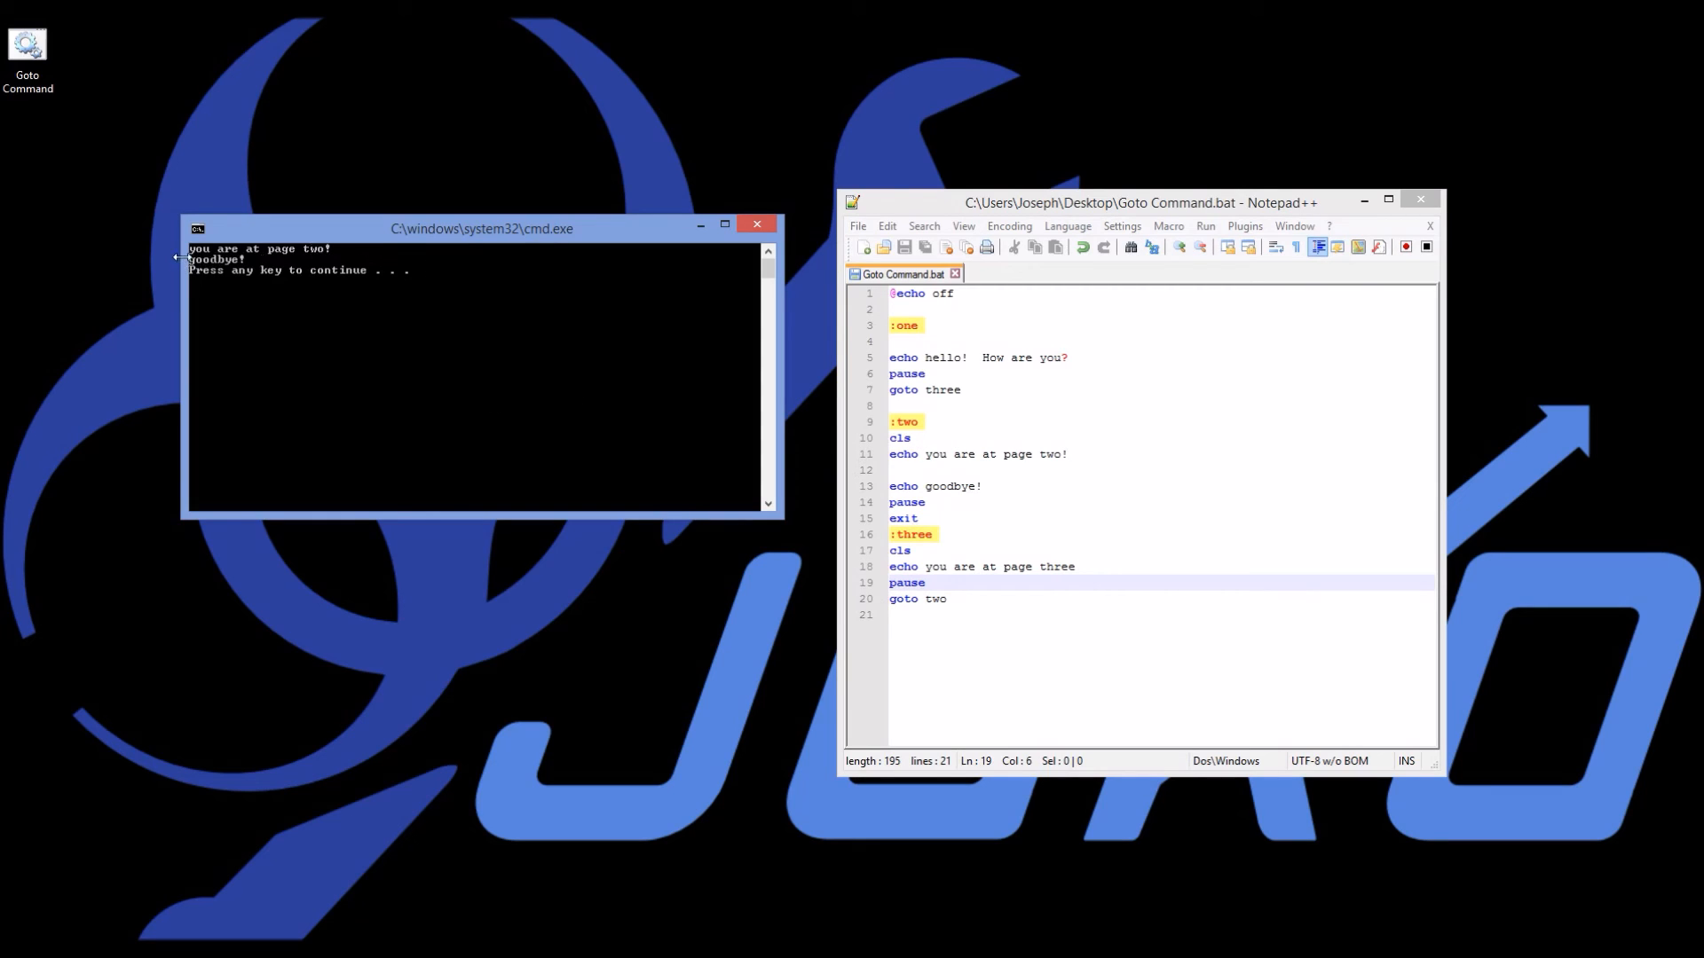
pyautogui.moveTo(738, 323)
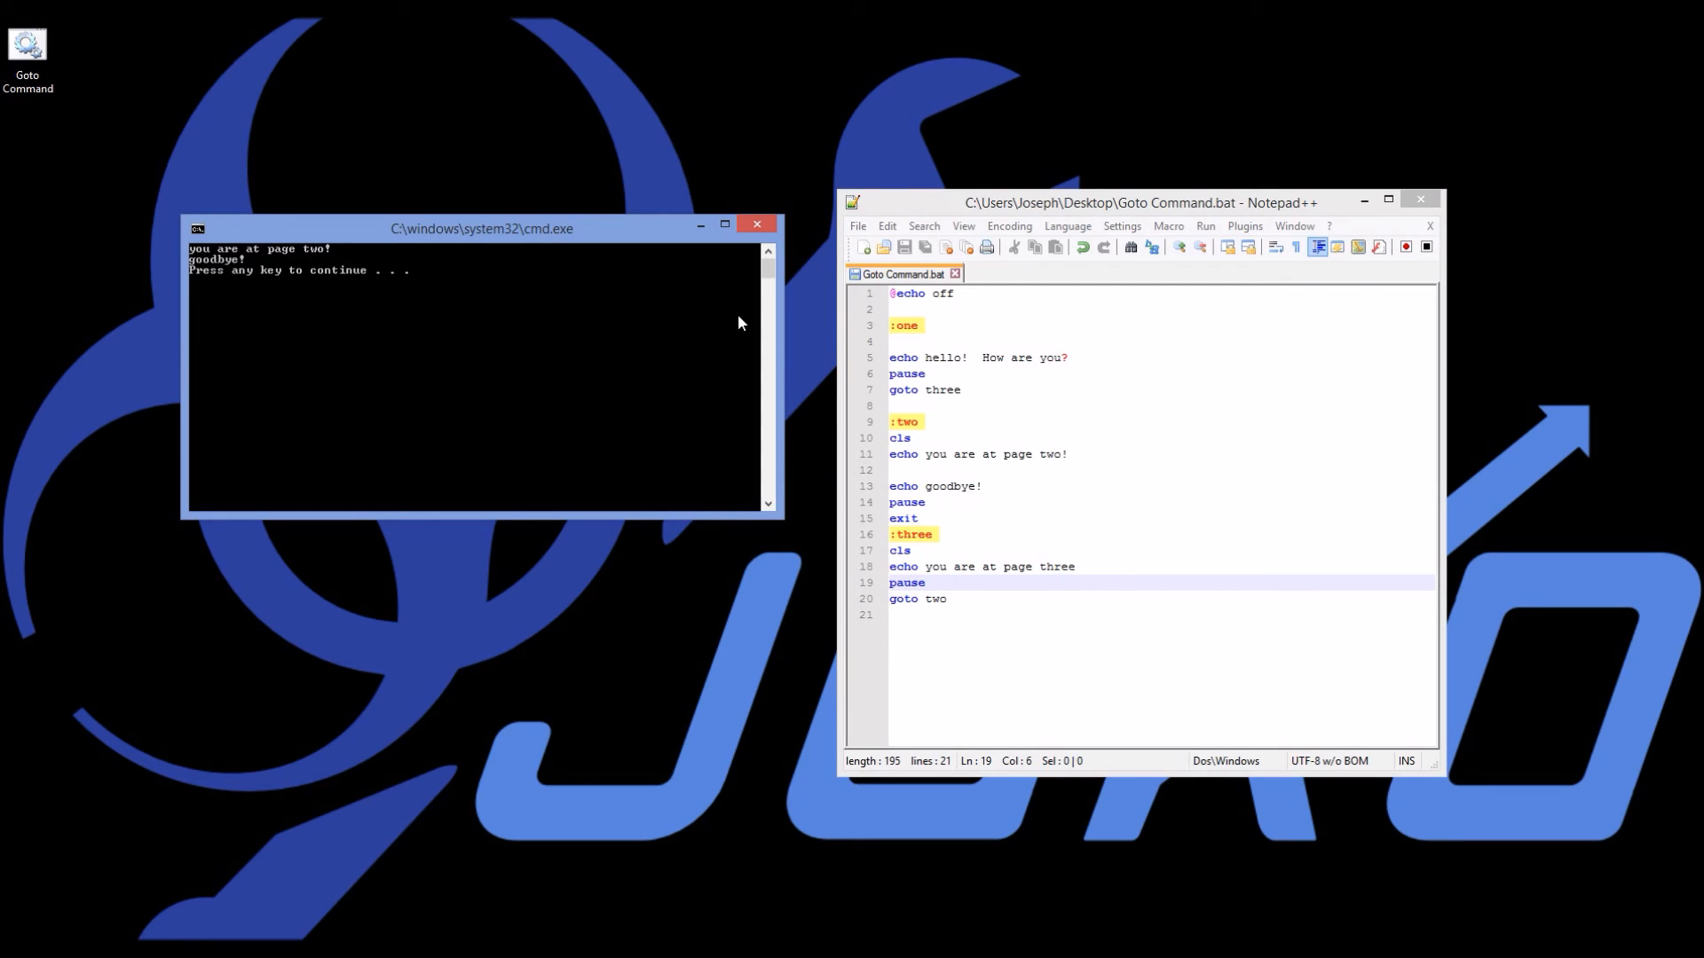